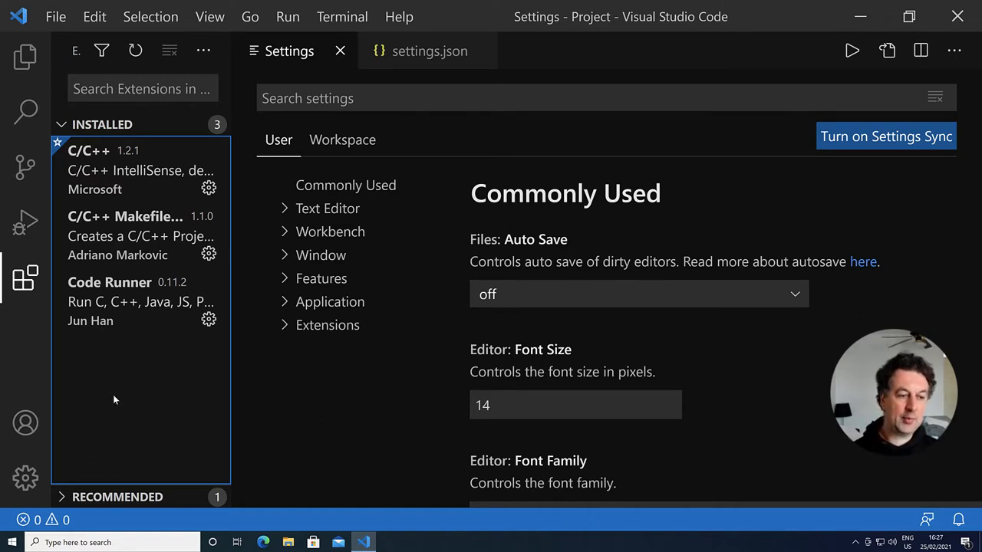
Search the marketplace for 'fortran' and install Modern Fortran and FORTRAN IntelliSense, then clear the search.
left_click(141, 87)
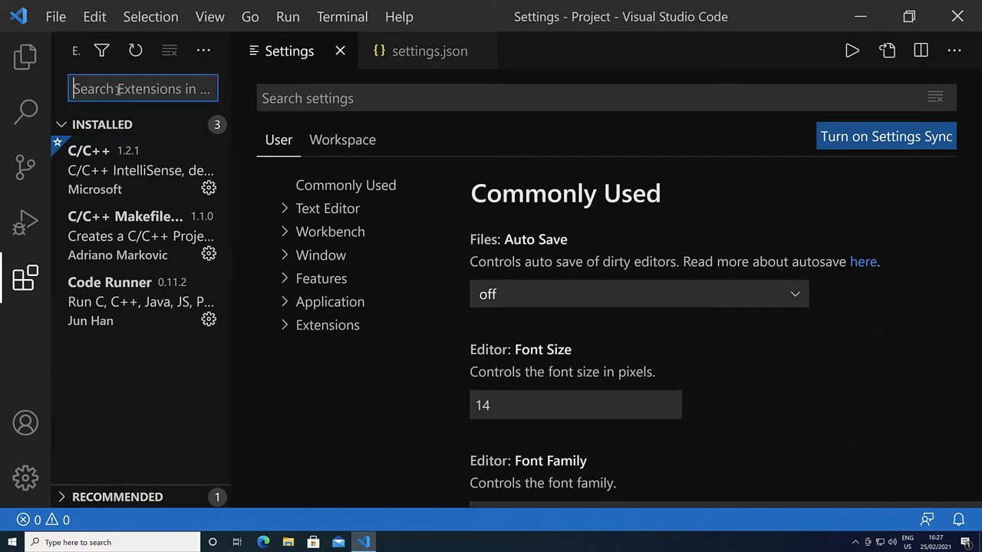
type("fortran")
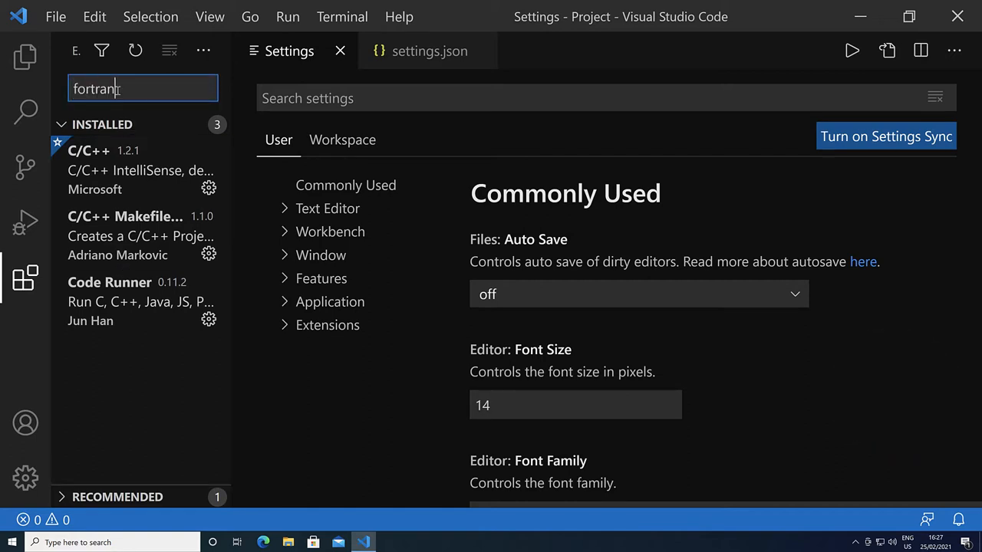
type("fortran")
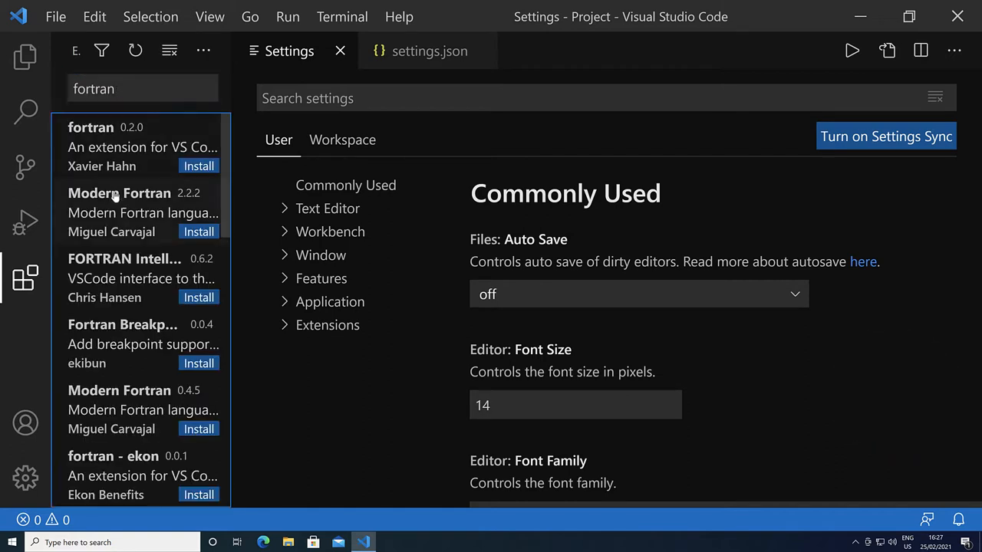
left_click(120, 193)
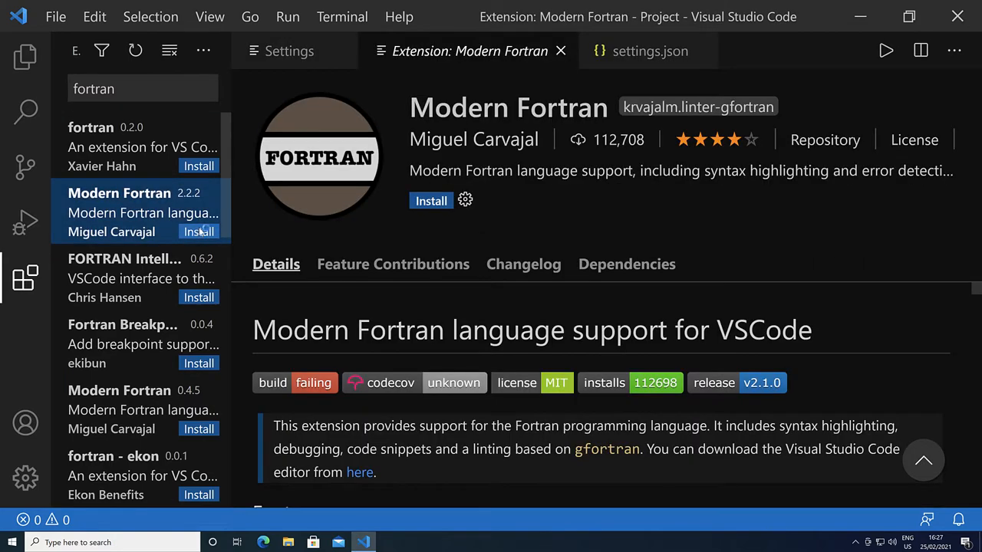
left_click(124, 258)
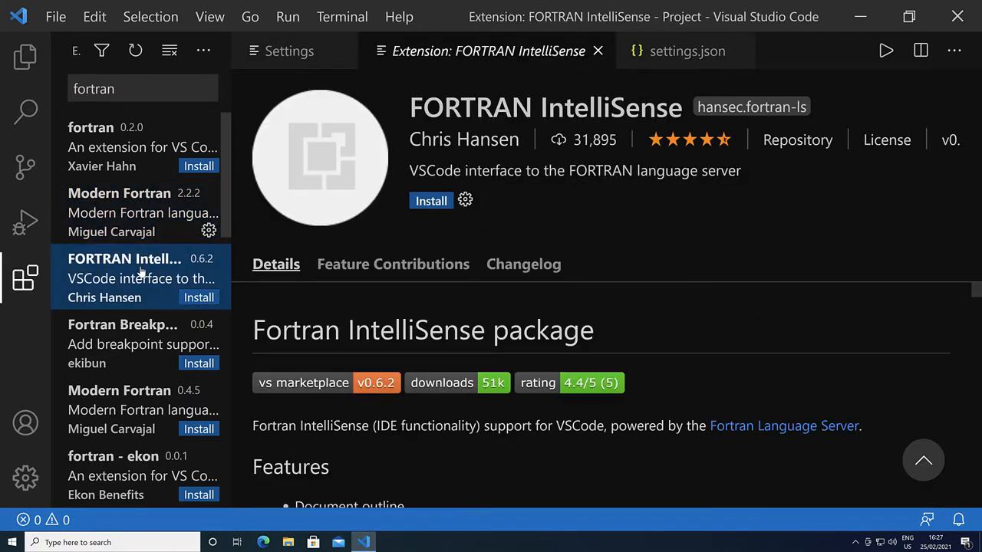
left_click(431, 200)
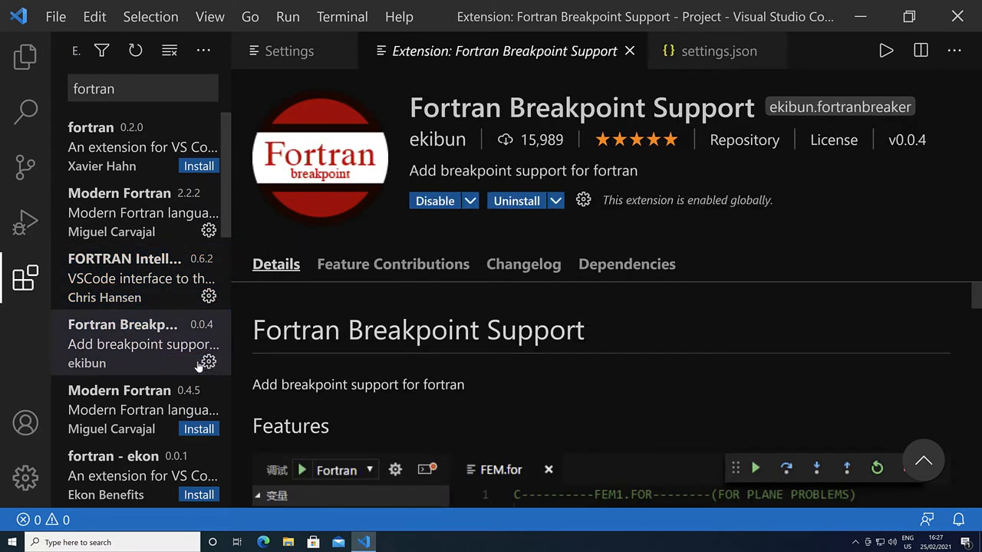
left_click(142, 87)
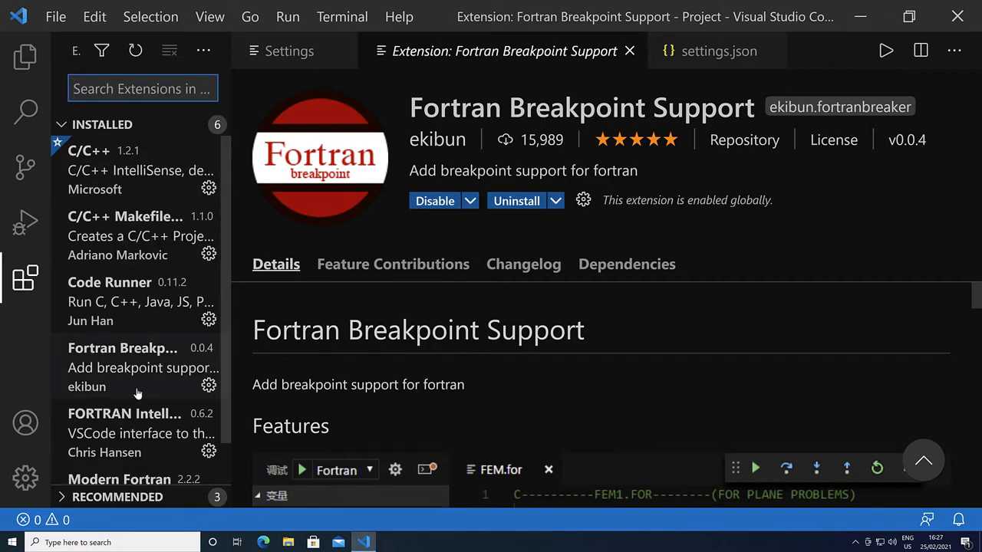
mouse_move(162, 294)
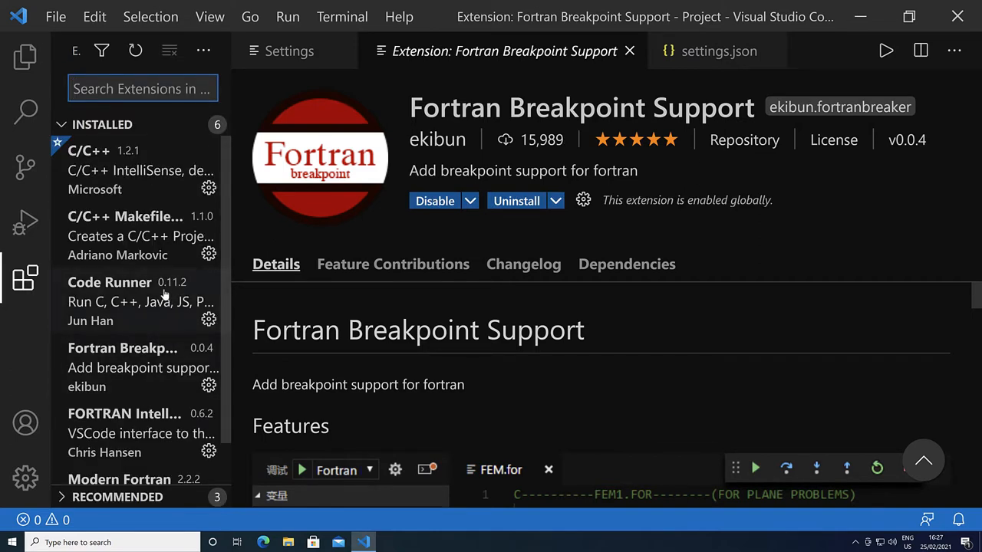
mouse_move(161, 289)
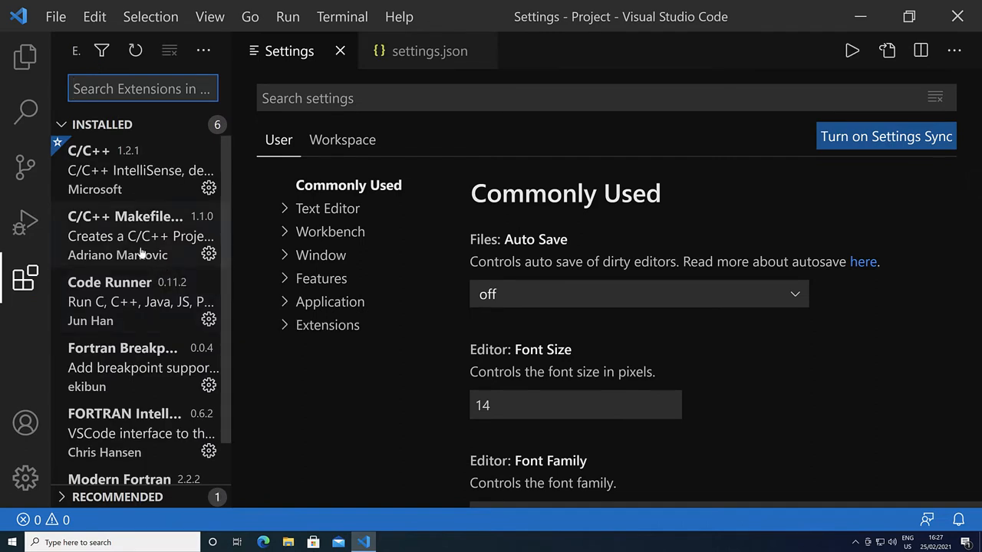
Show the empty project in the Explorer and bring up the command palette for the Make init command.
left_click(24, 57)
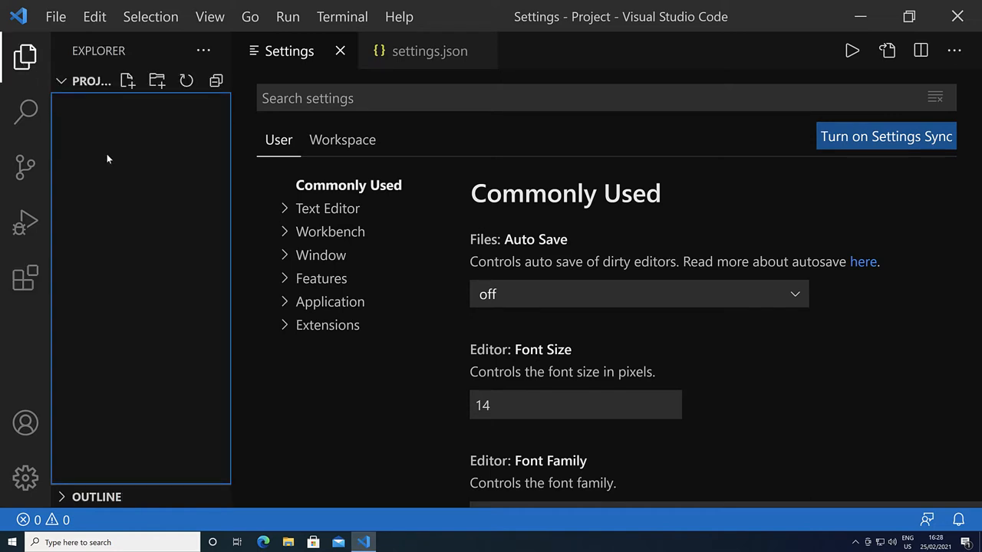
key("ctrl+shift+p")
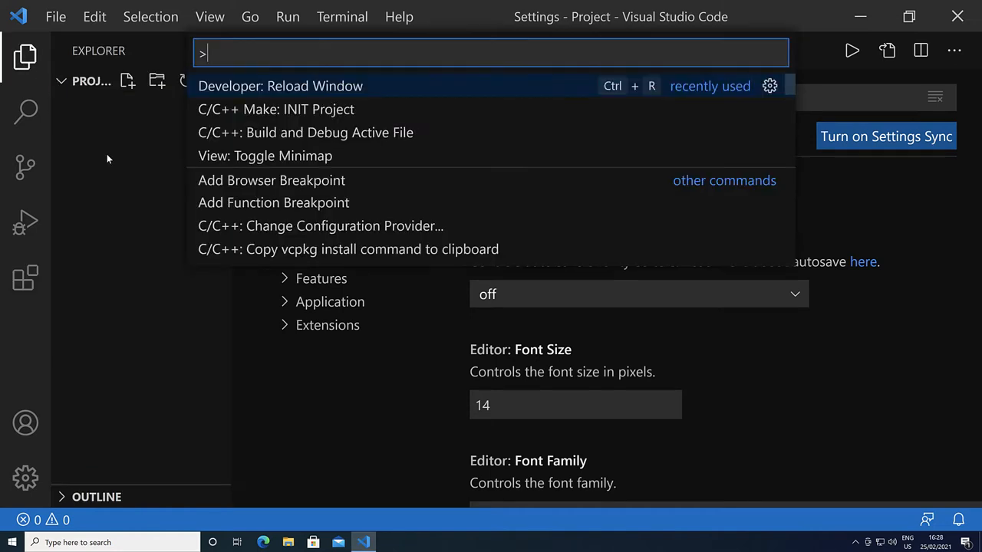
mouse_move(279, 122)
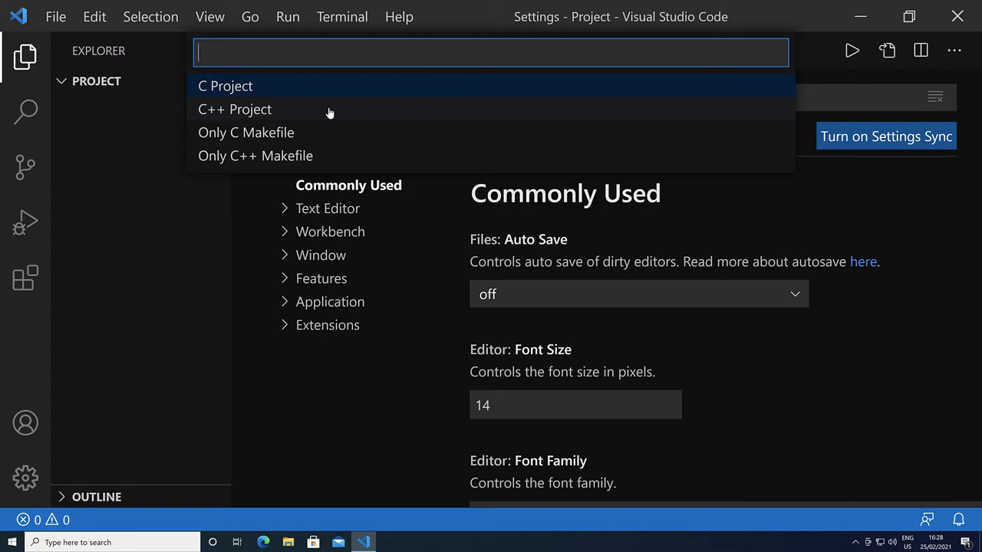
mouse_move(218, 114)
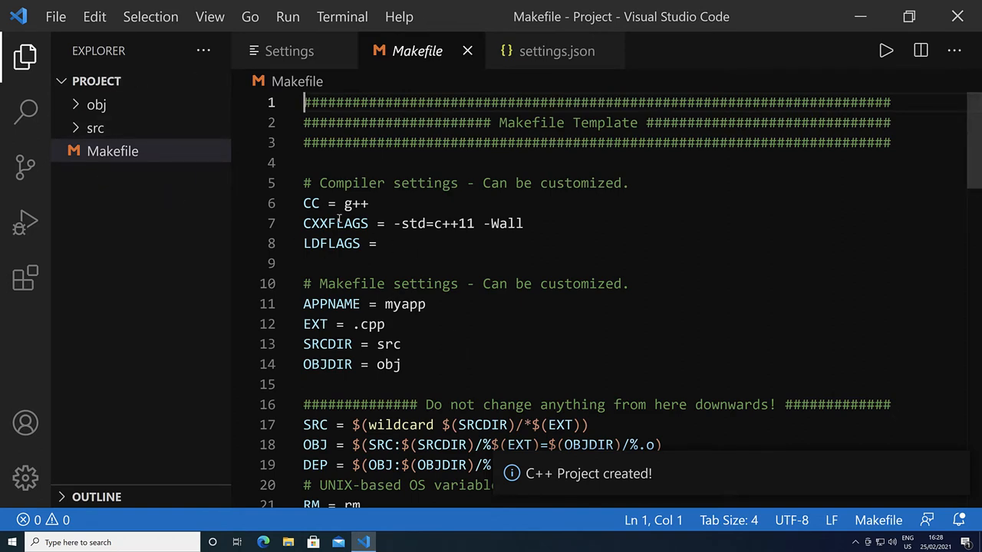
Change the Makefile compilers to gfortran, adding CPP = gfortran -cpp.
left_click(371, 202)
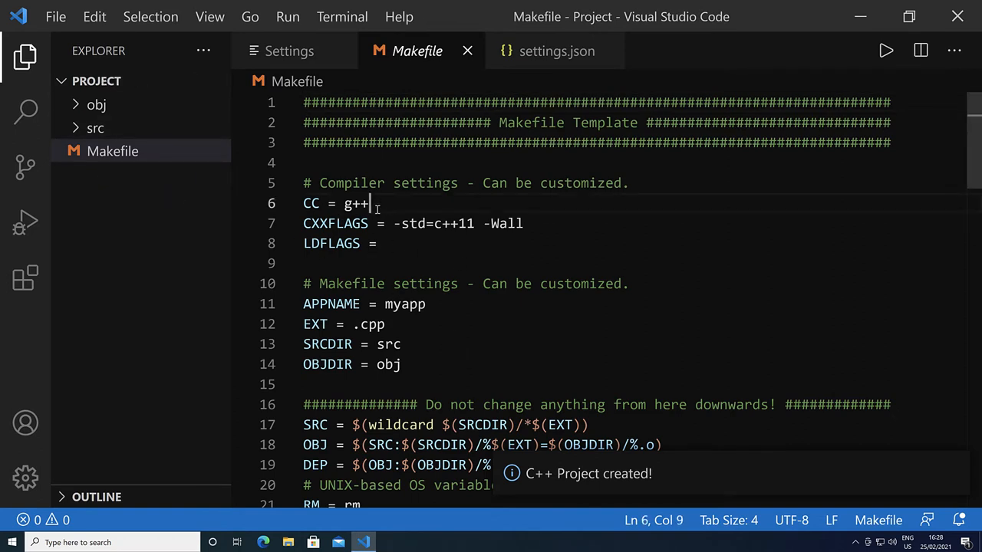
type("fortran")
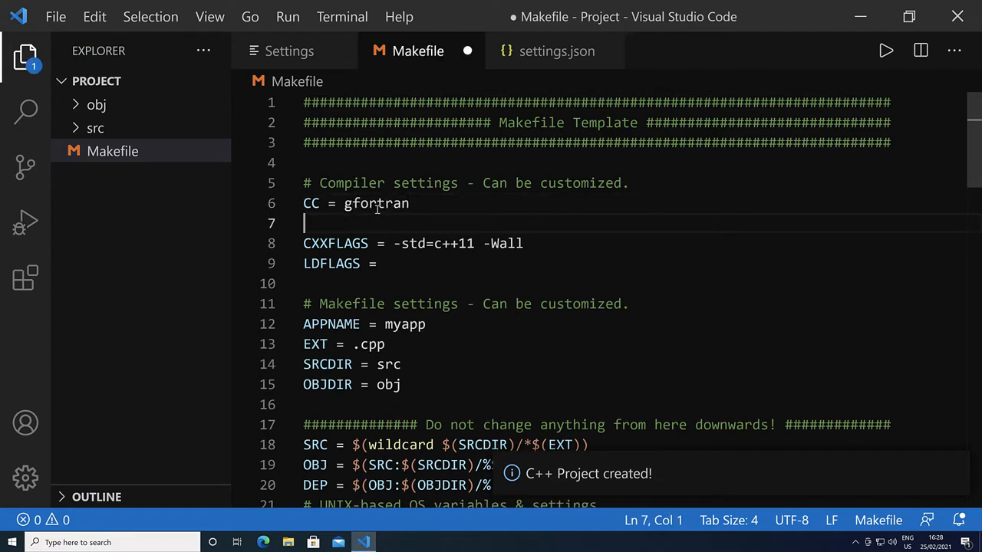
type("CPP =")
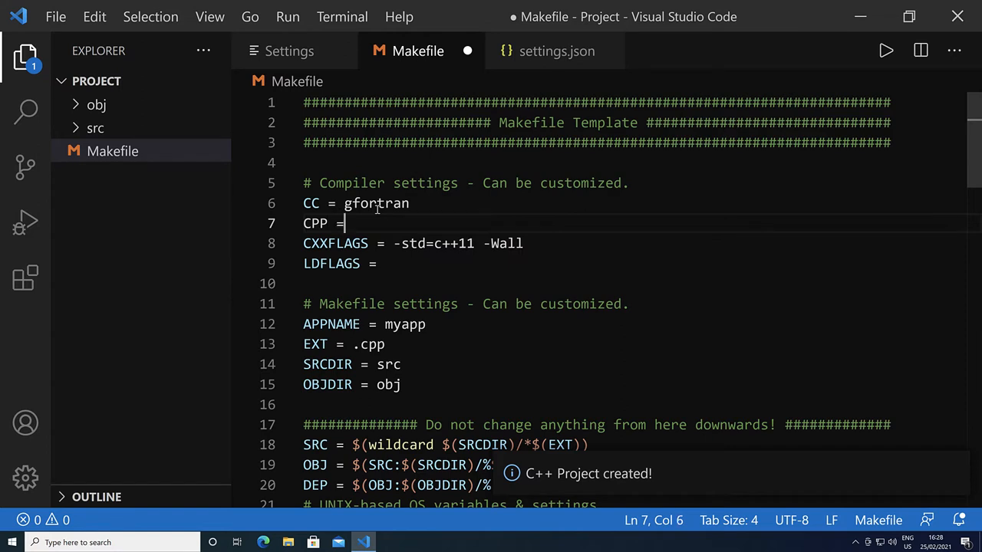
type("gfortran")
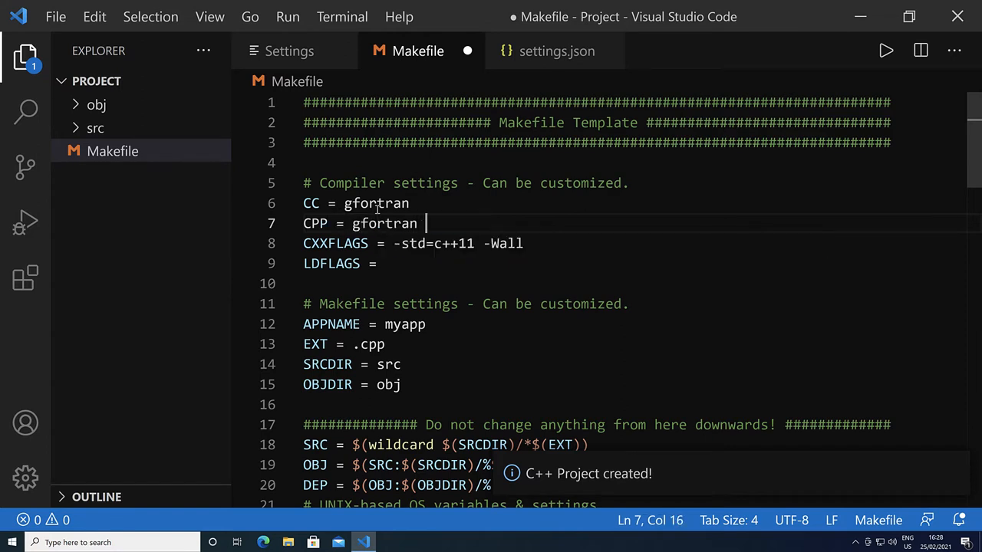
type("-cpp")
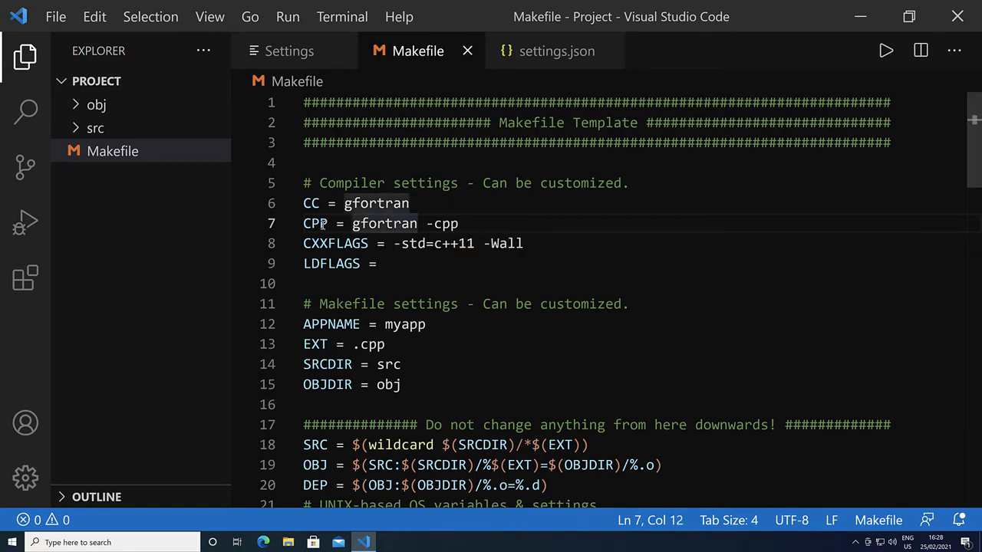
Replace the -std=c++11 flag with Fortran flags and set the source extension EXT to .f90.
left_click(387, 264)
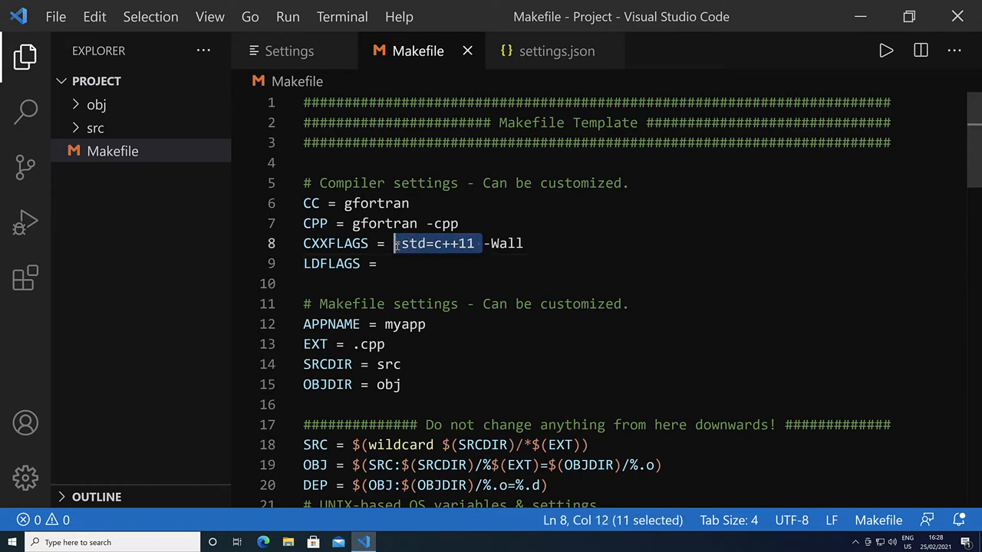
key("Delete")
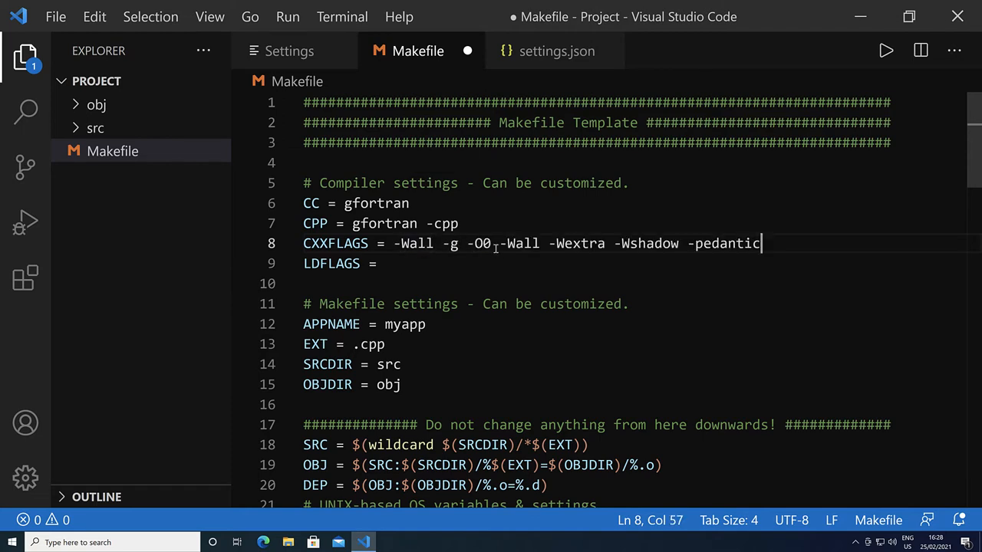
double_click(454, 242)
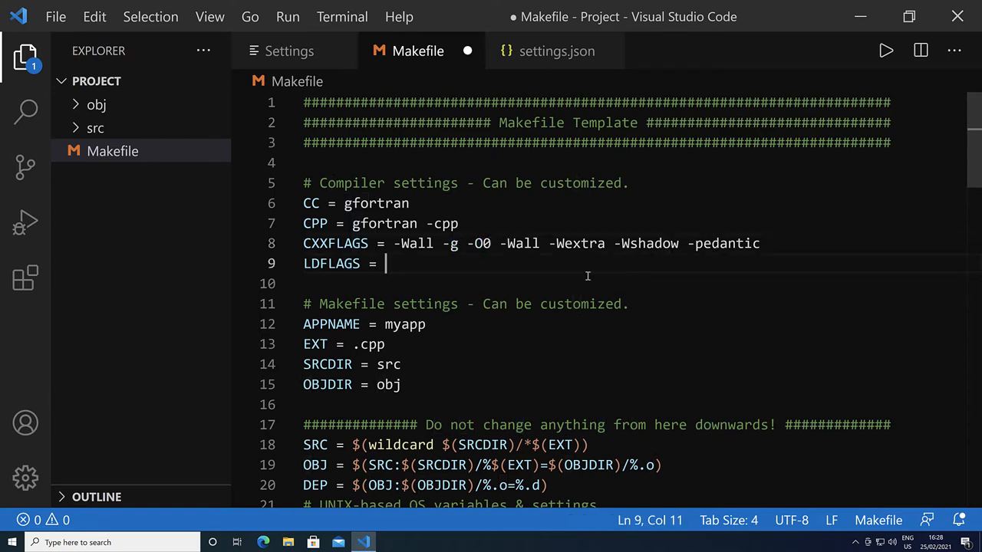
mouse_move(390, 344)
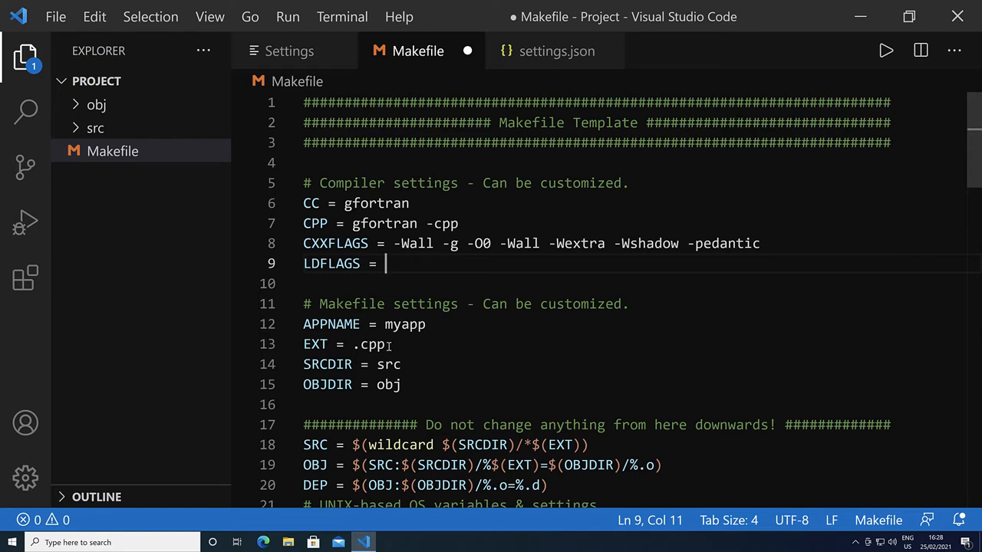
type(".f9")
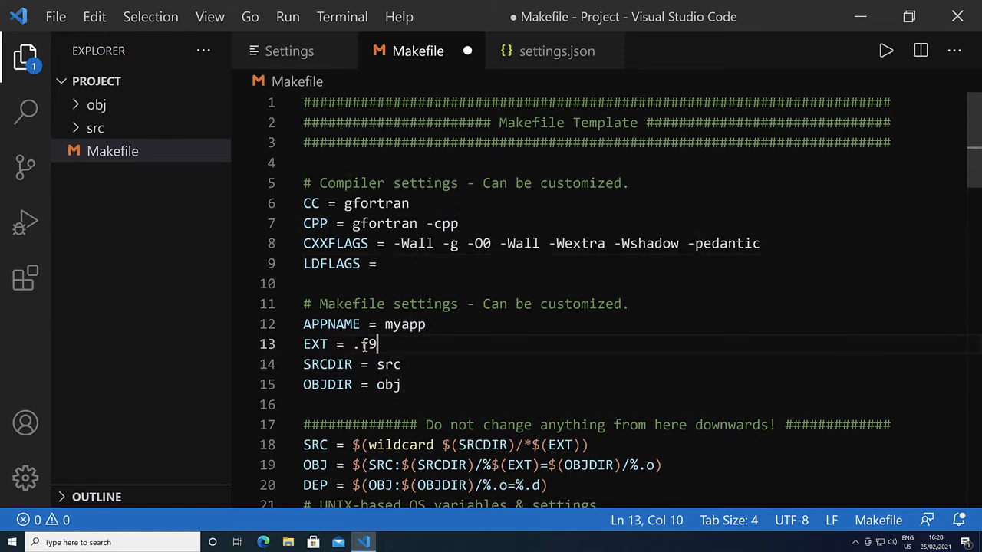
type("0")
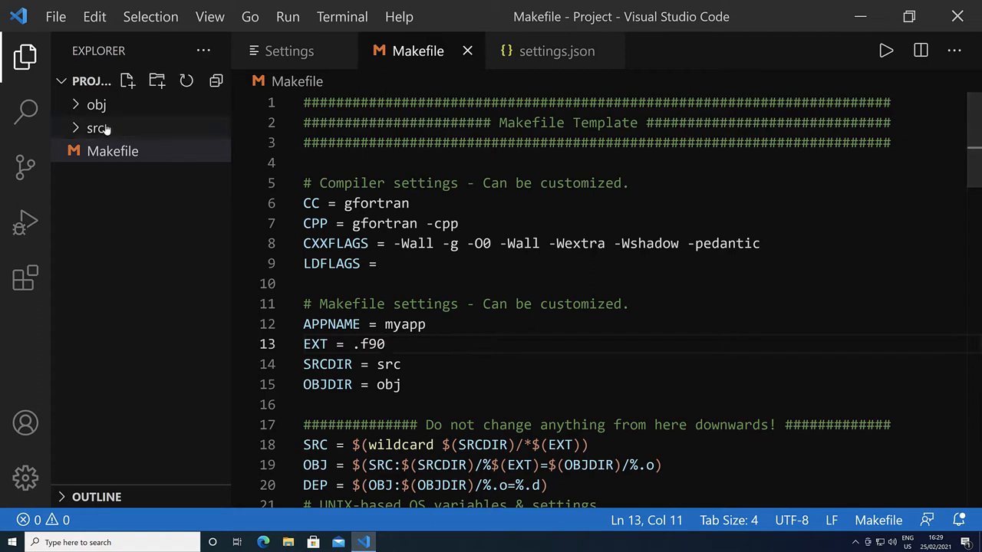
Create a new file named main.f90 inside the src folder.
left_click(95, 127)
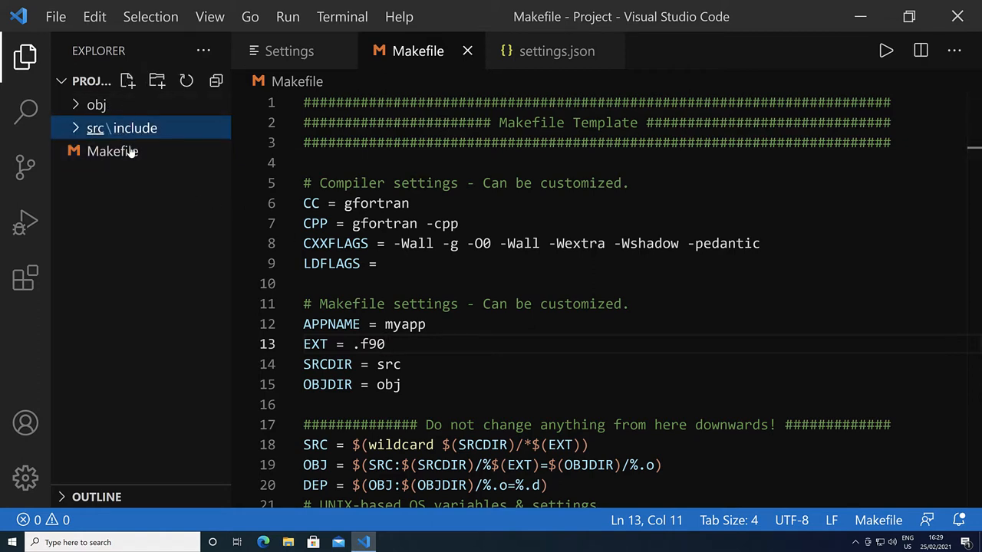
type("m")
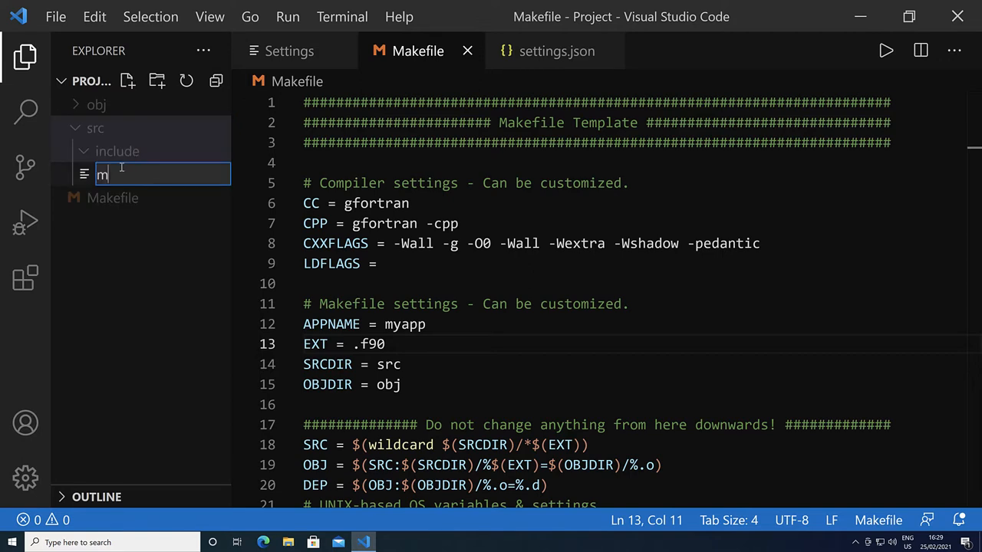
type("ain.f90")
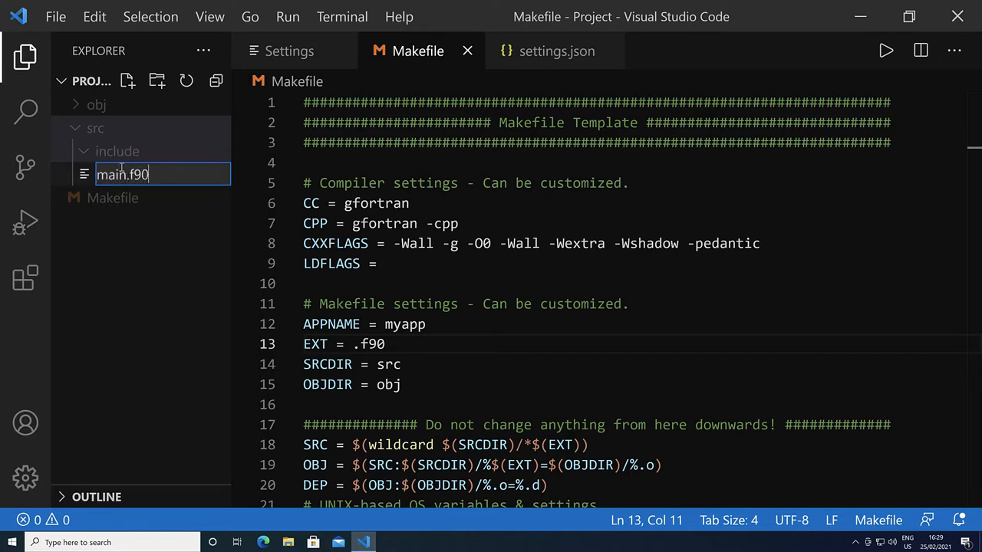
key("Enter")
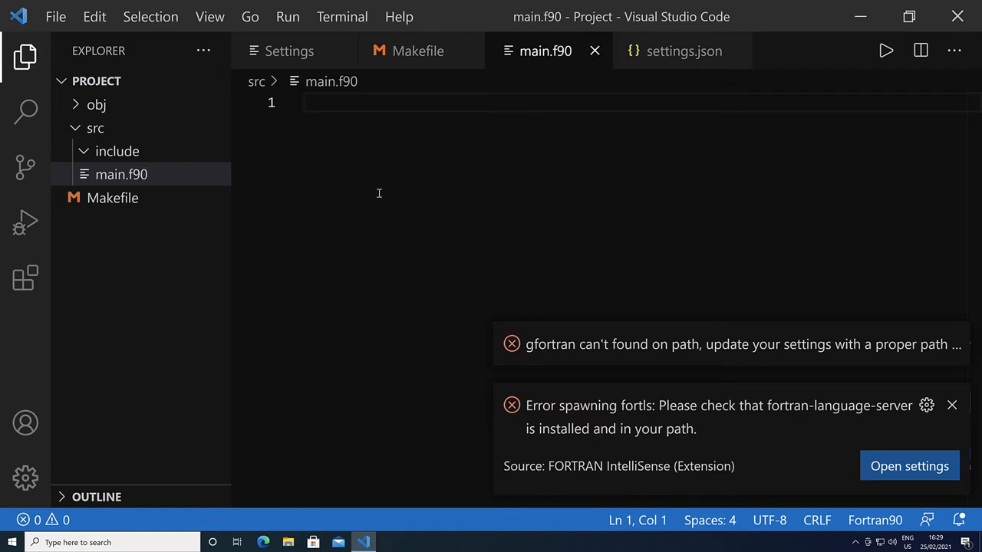
mouse_move(644, 343)
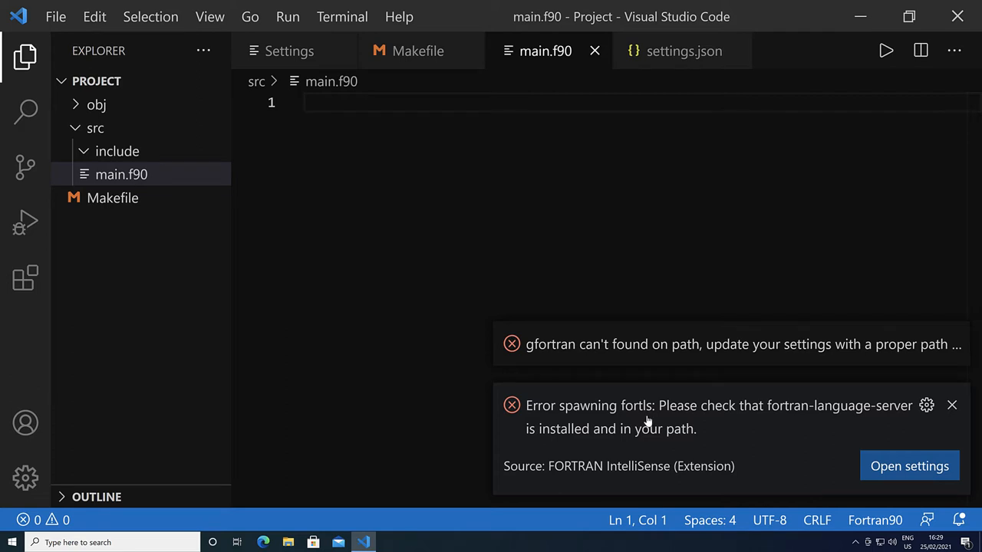
mouse_move(33, 479)
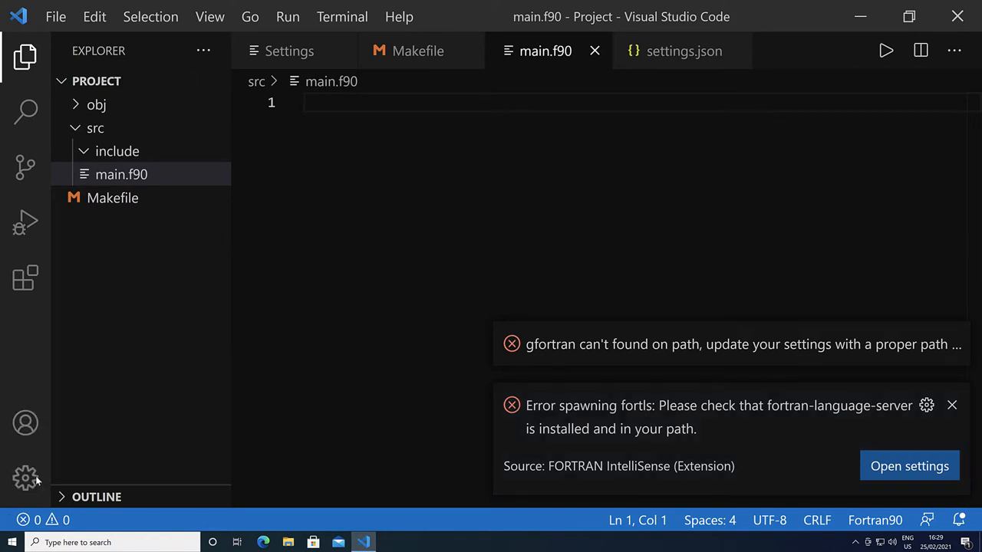
In Settings, set the Gfortran Executable to C:\msys64\mingw64\bin\gfortran.exe.
left_click(25, 477)
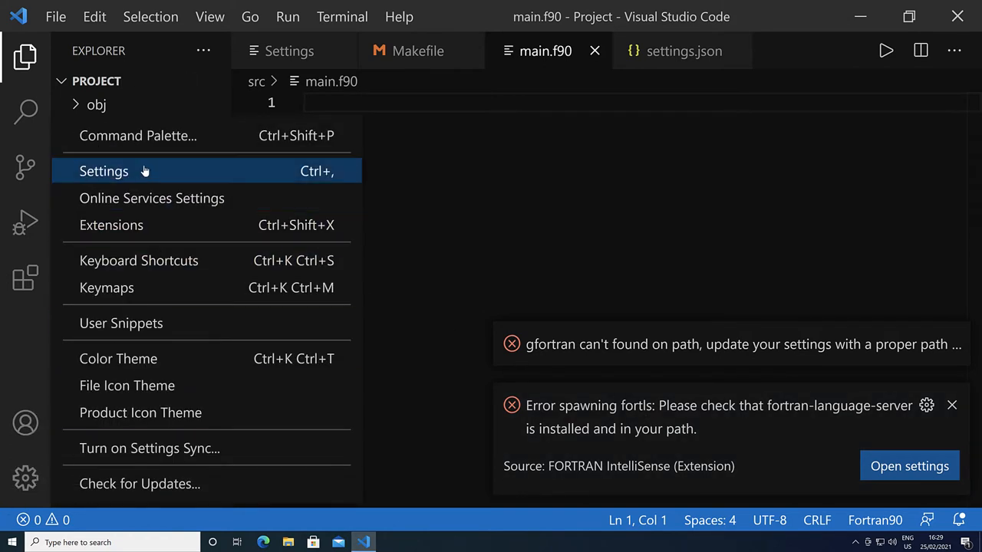
left_click(104, 172)
type("fortran execut")
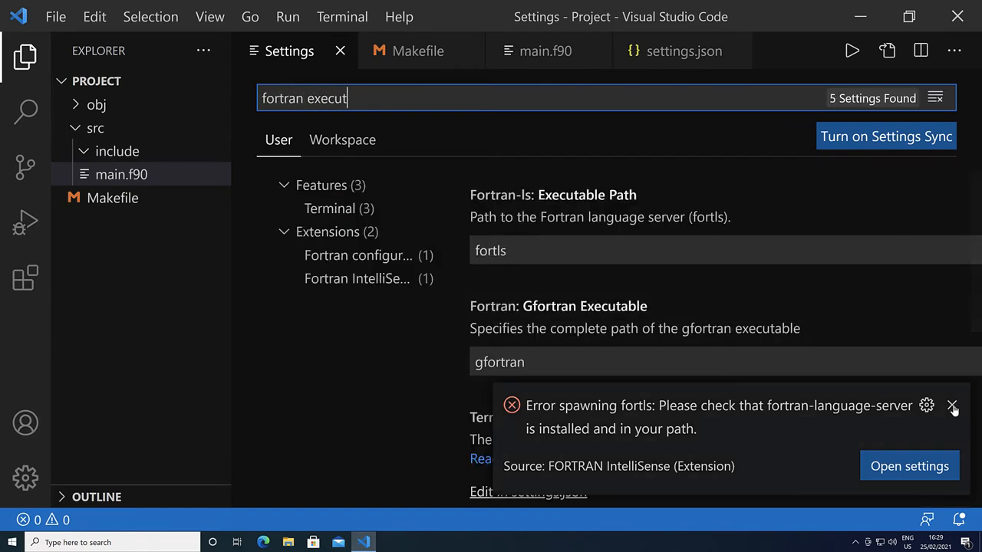
left_click(951, 405)
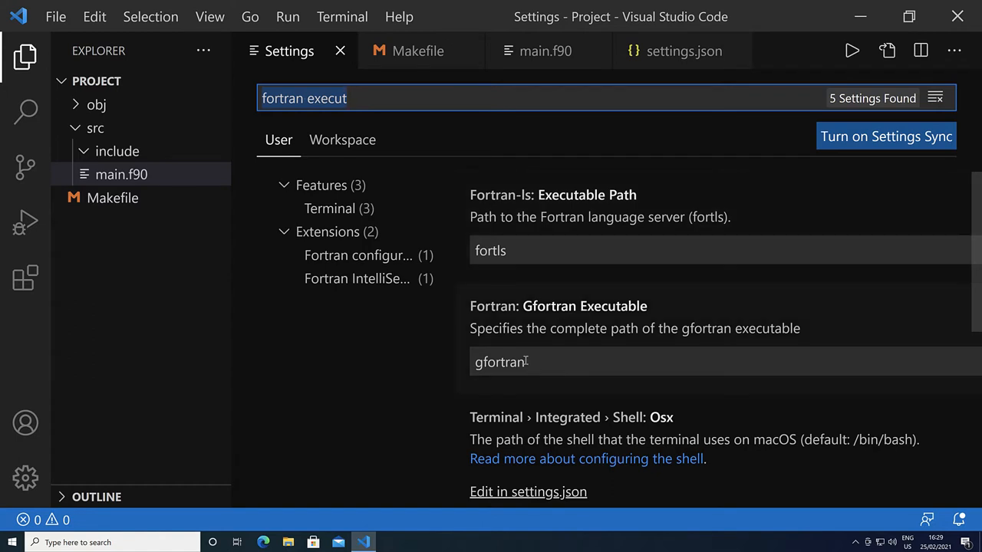
type("C:\\msys64\\mingw64\\bin\\gfortran.exe")
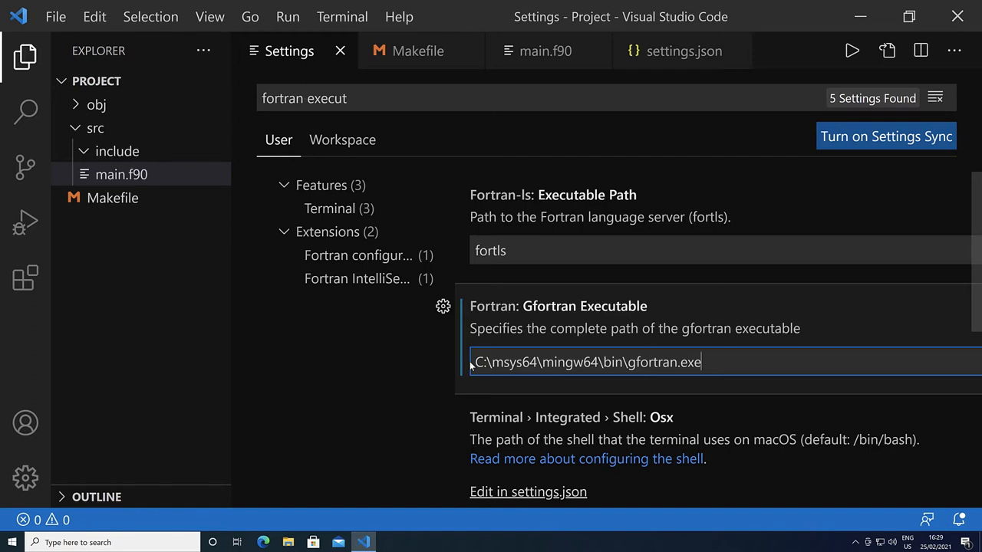
Set the fortls Executable Path to C:\msys64\mingw64\bin\fortls.exe.
double_click(503, 362)
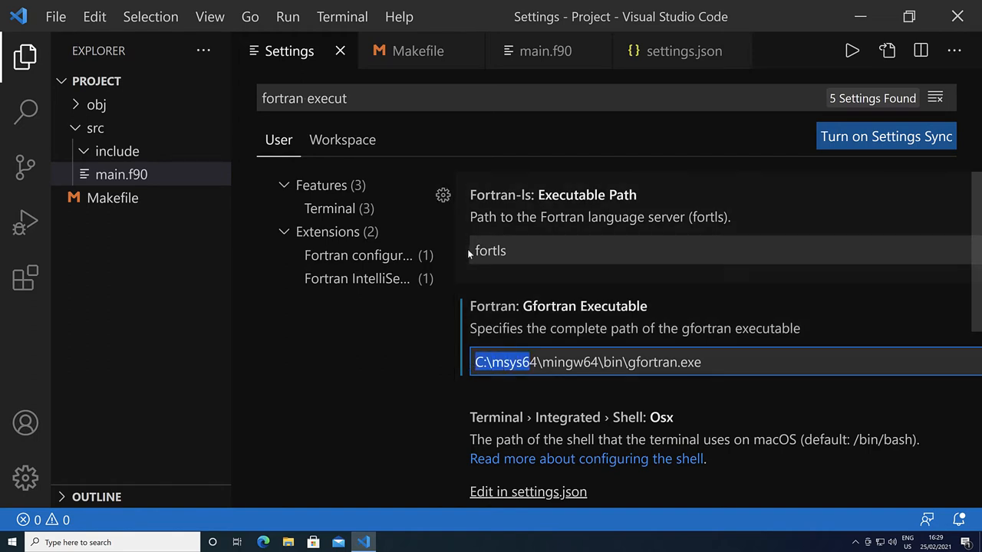
type("C:\\msys64\\mingw64\\bin\\fortls.exe")
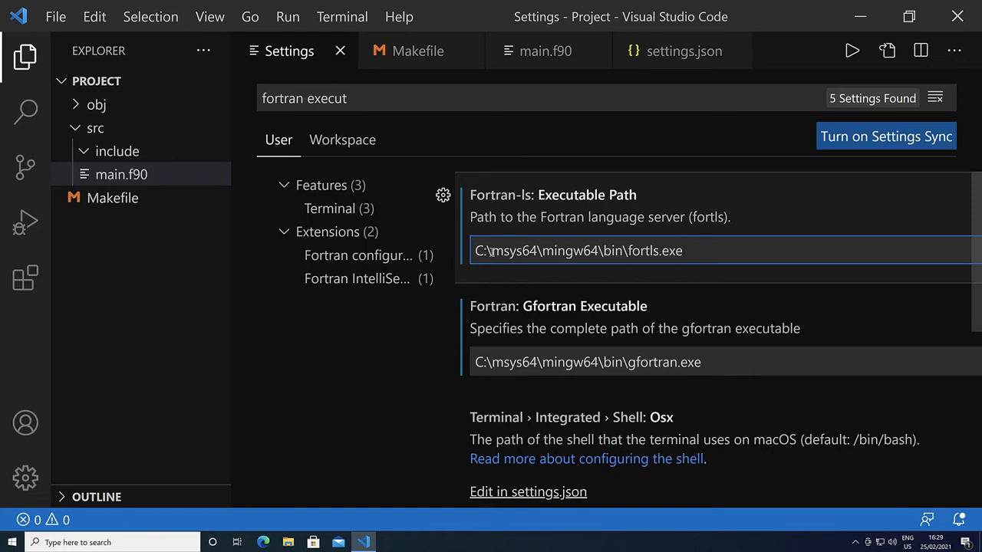
left_click(683, 250)
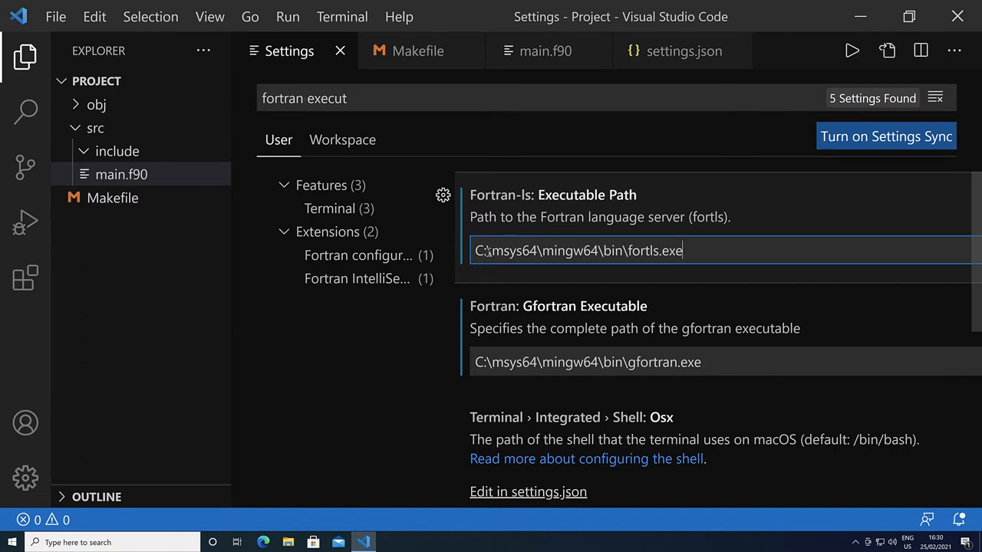
mouse_move(666, 51)
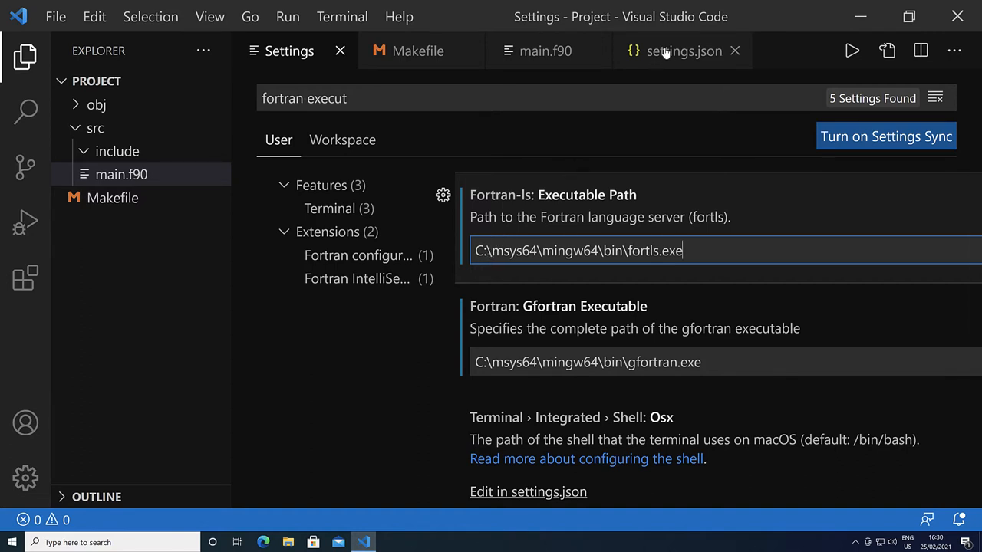
Check the two Fortran path entries in settings.json, then return to main.f90.
left_click(683, 51)
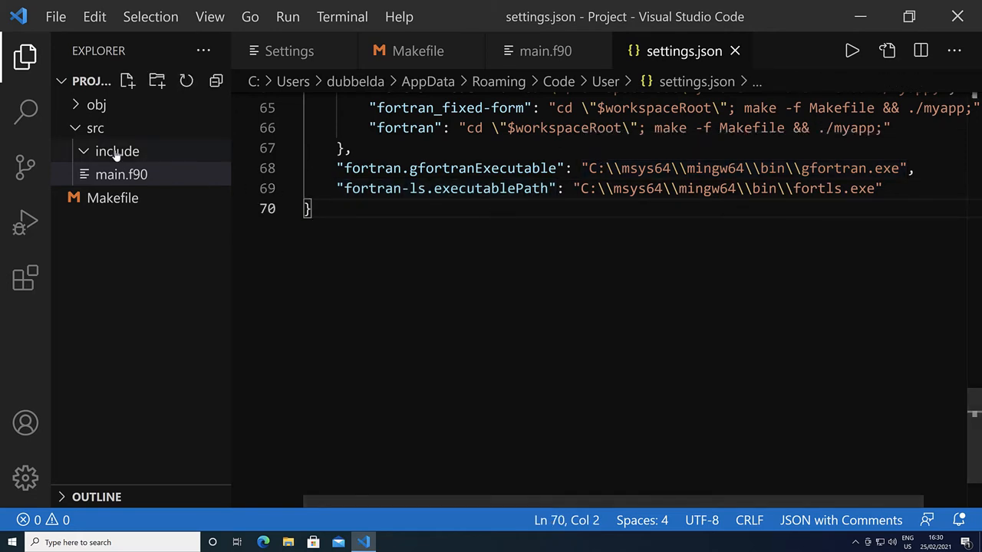
left_click(119, 175)
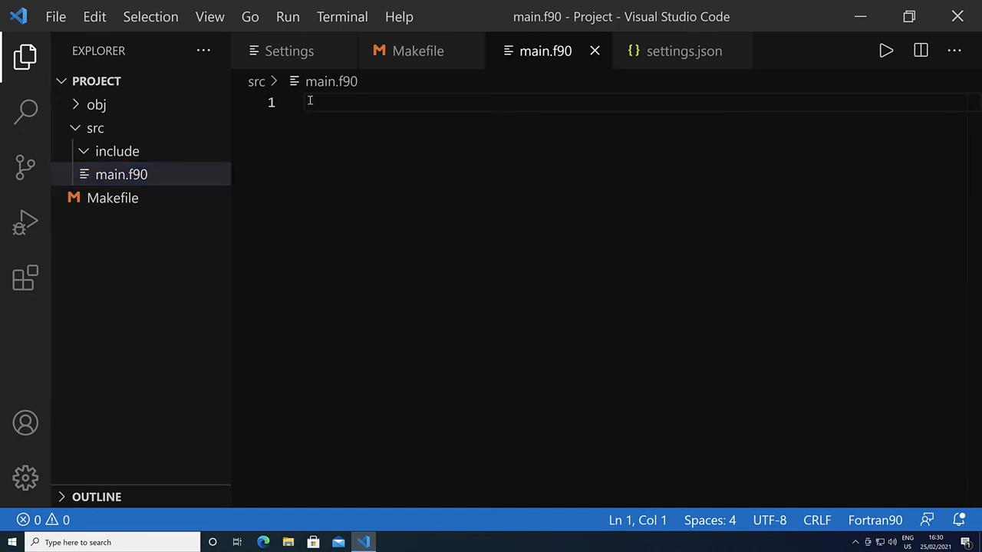
Write the program skeleton declaring integer a = 10 and real :: b = 1.2345.
type("pro")
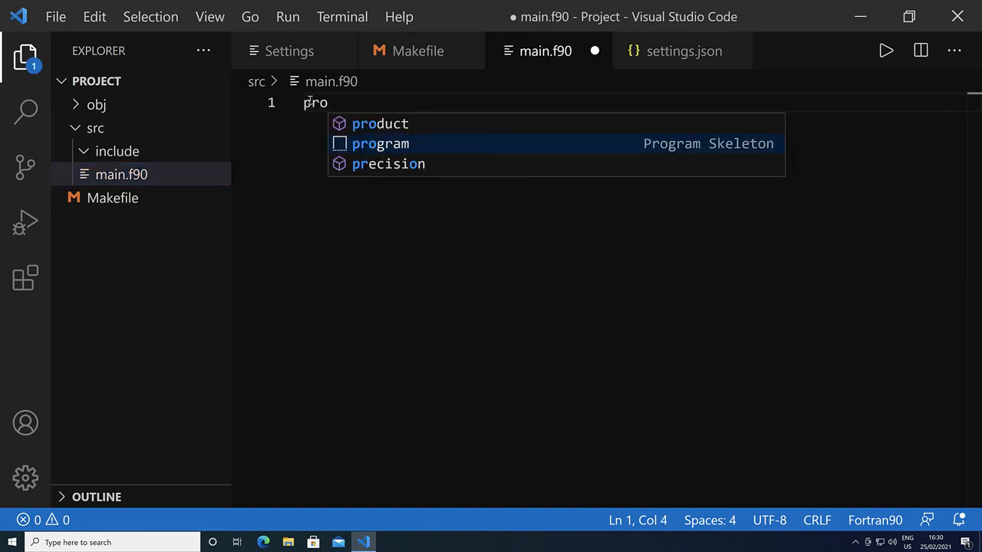
mouse_move(700, 144)
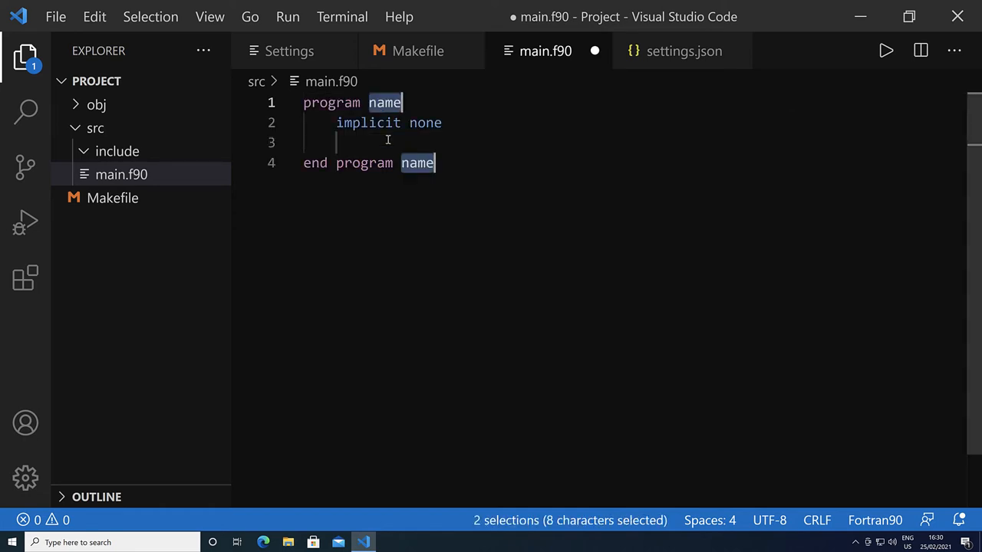
left_click(387, 141)
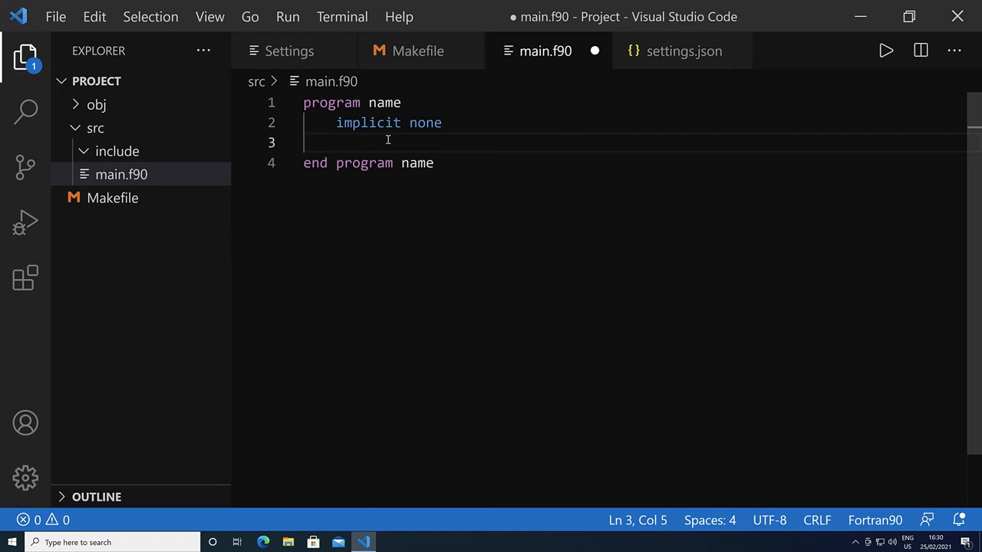
type("integer :: a = 10")
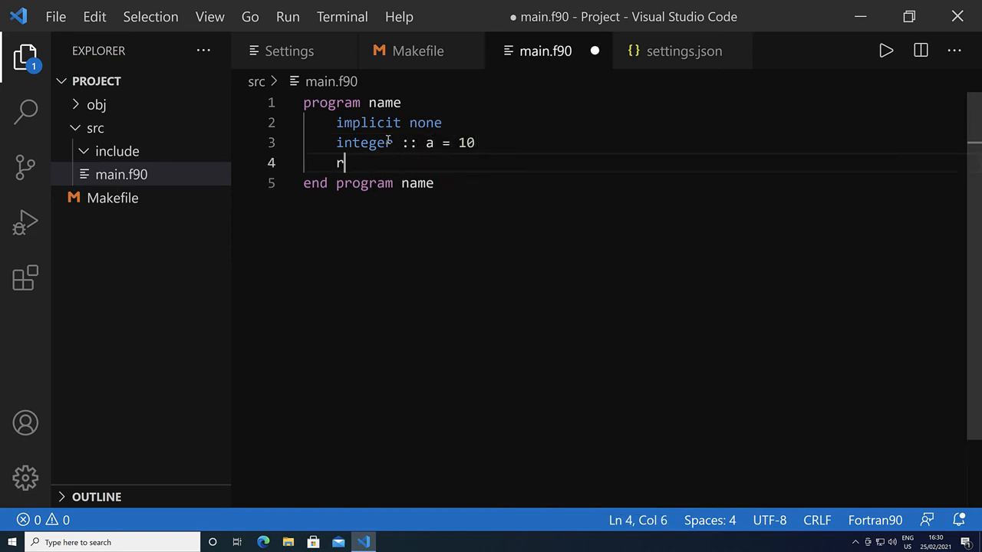
type("eal :: b")
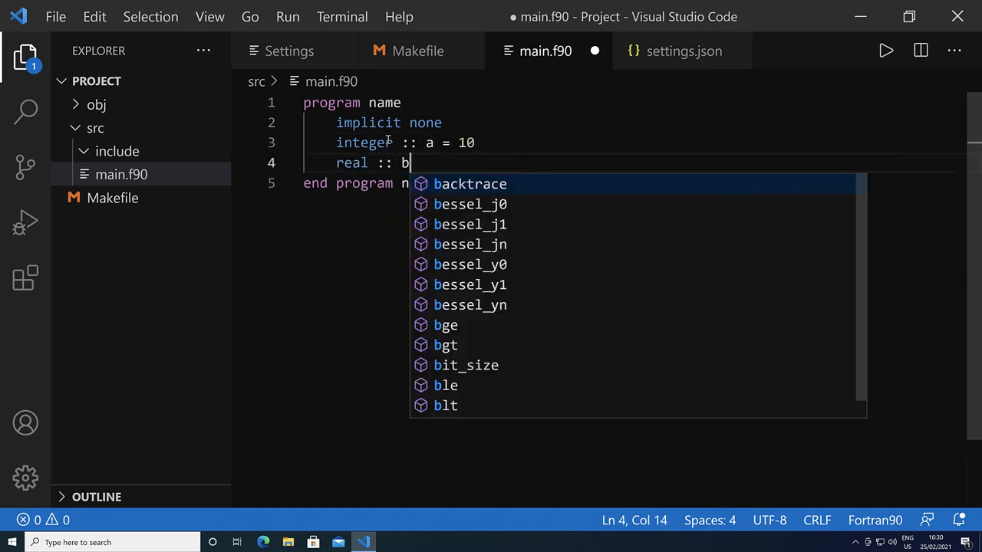
type("= 1.2345")
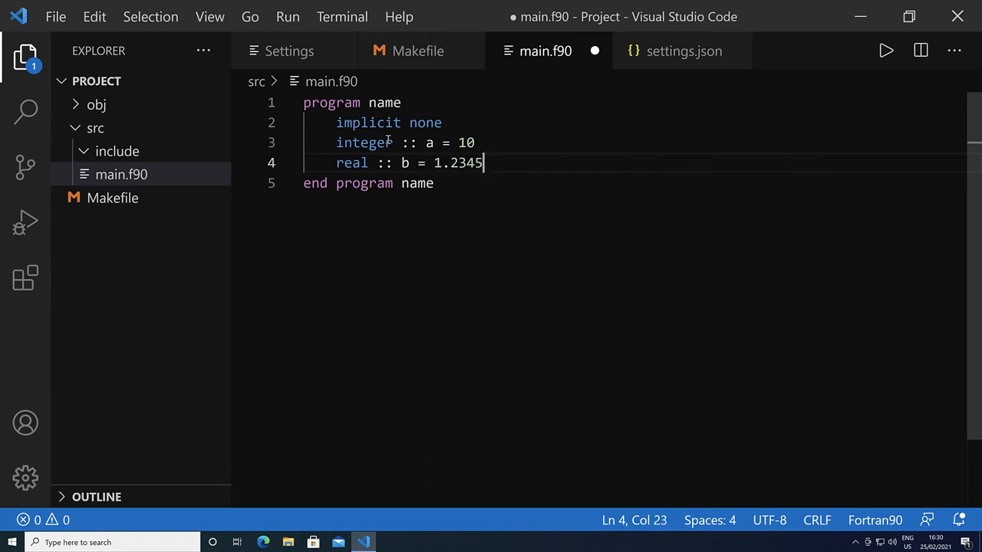
Add the line print *, "Hello world from fortran", a, b and save.
type("print")
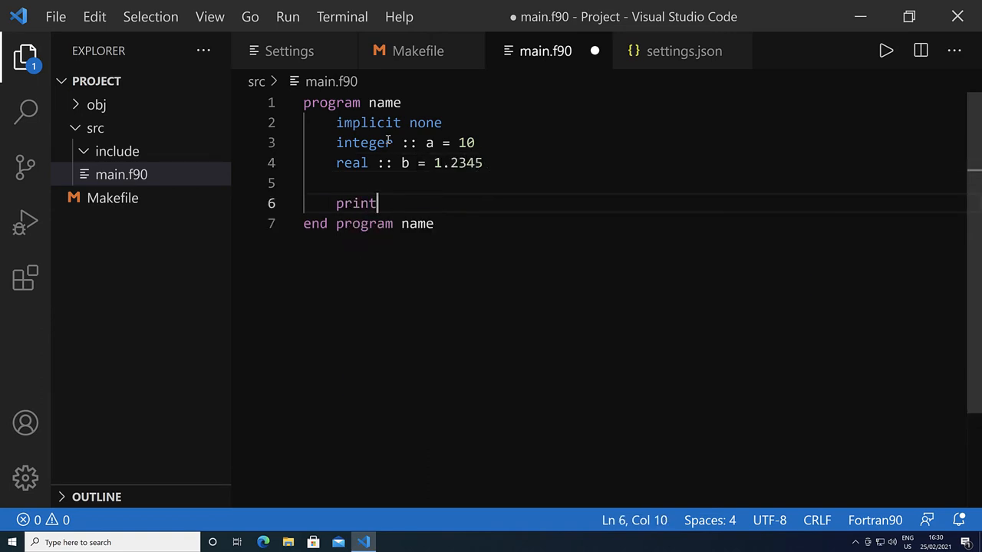
type("*,\"H")
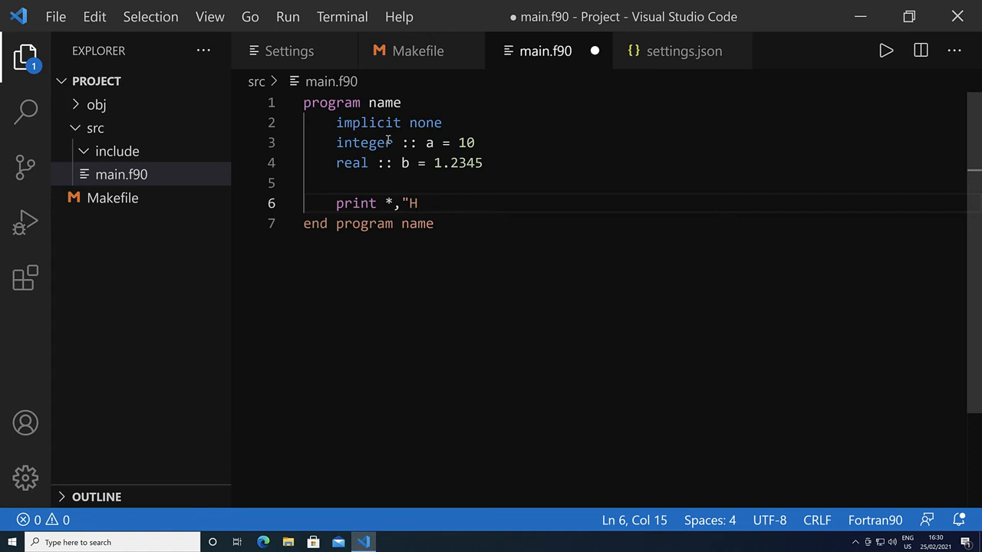
type("ello world from")
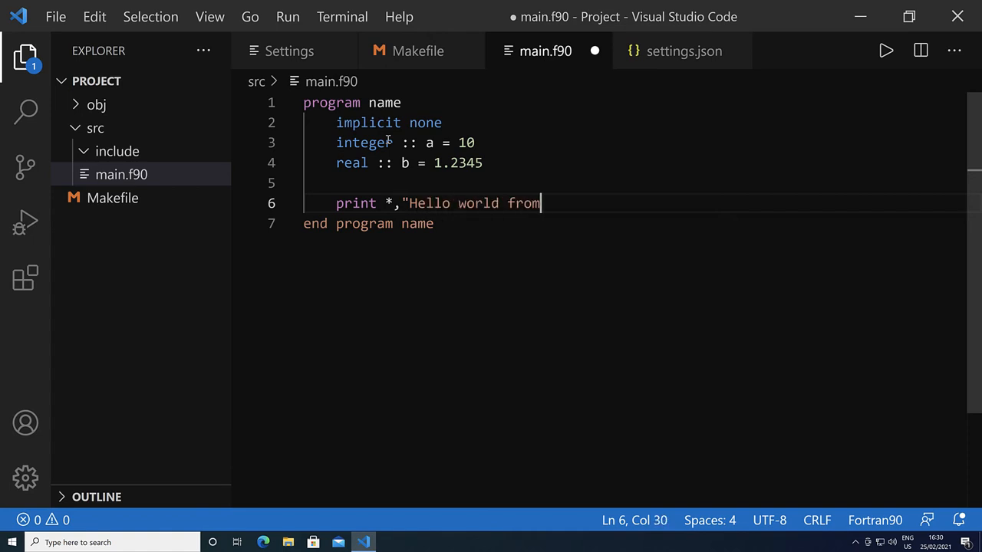
type("fortran\",")
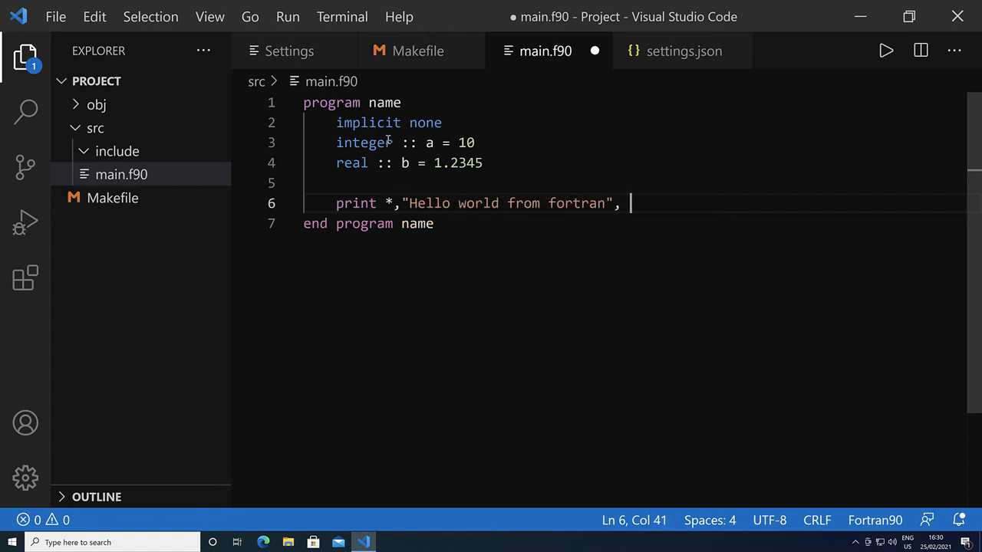
type("a, b")
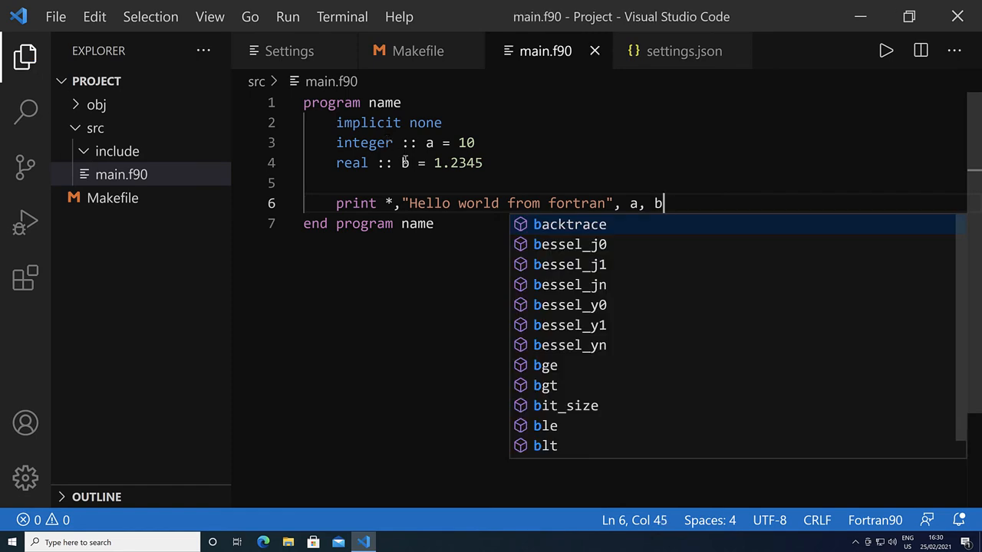
left_click(407, 162)
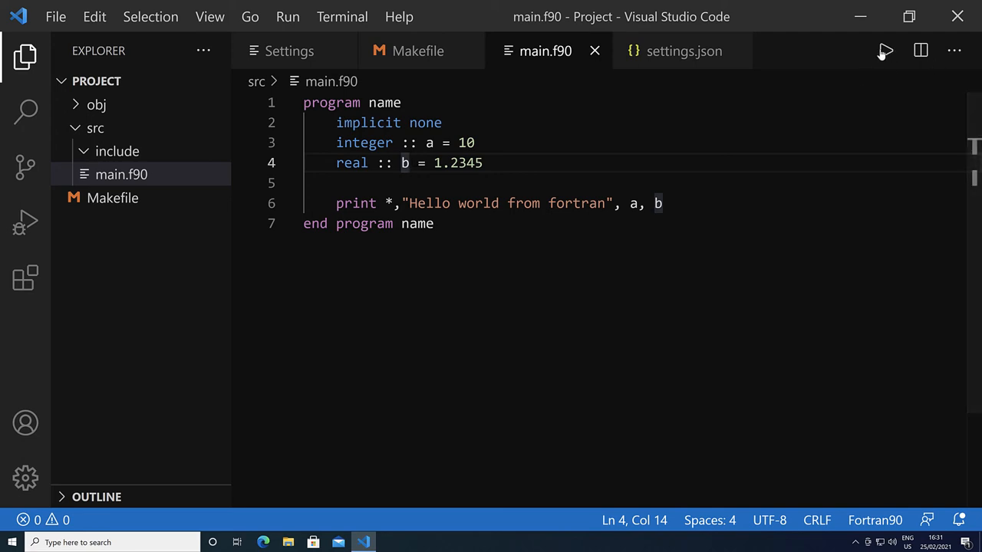
Run make to build myapp.exe and print "Hello world from fortran 10 1.23450005", highlighting gfortran in the output.
left_click(883, 51)
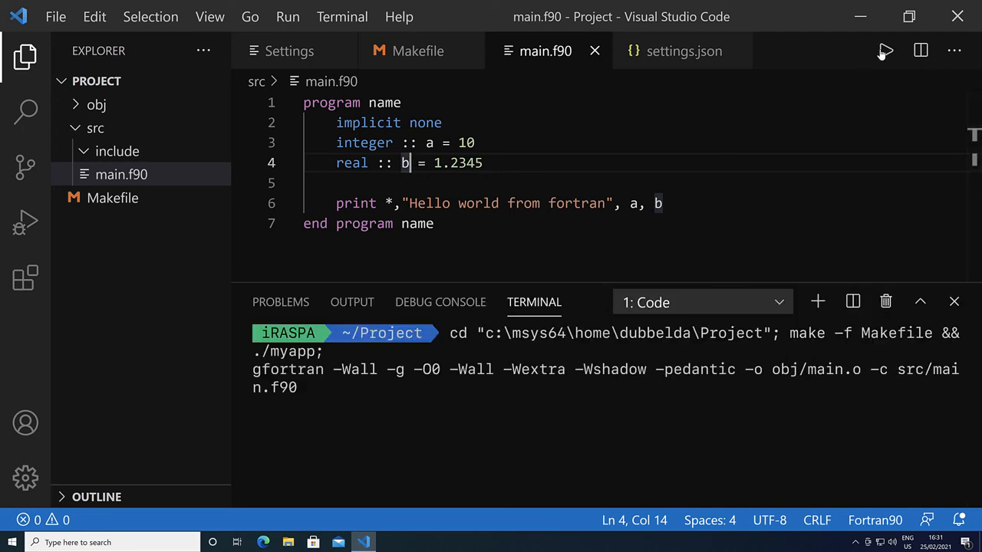
left_click(883, 50)
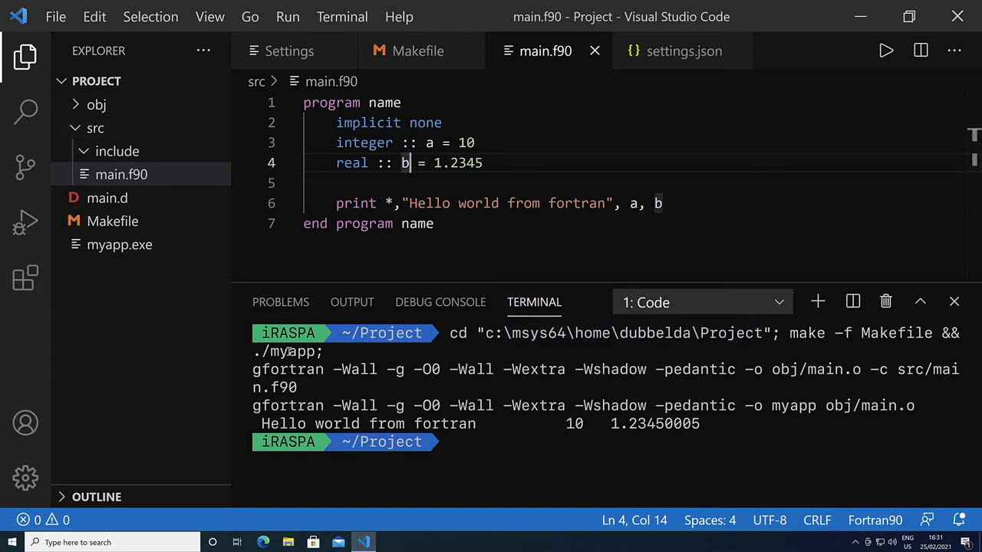
double_click(289, 369)
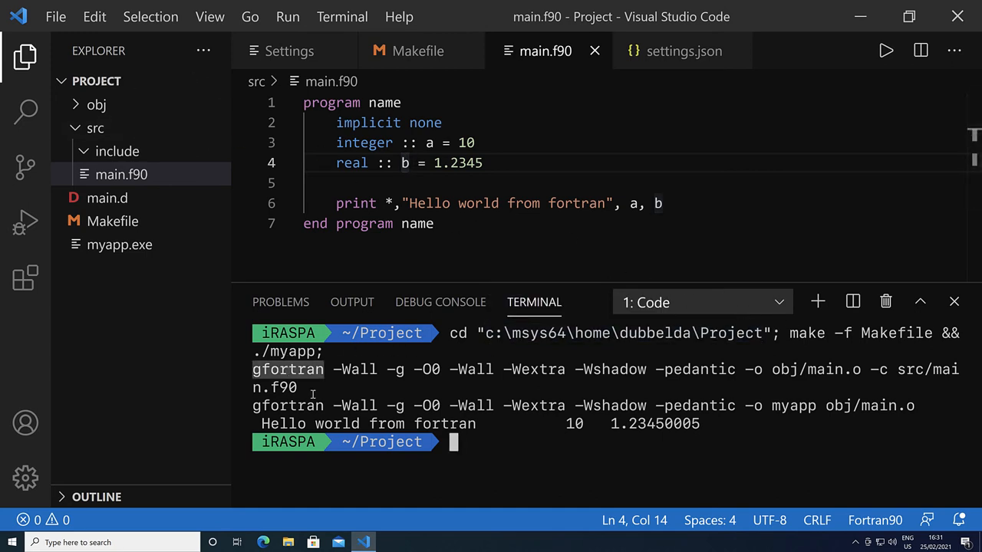
mouse_move(473, 422)
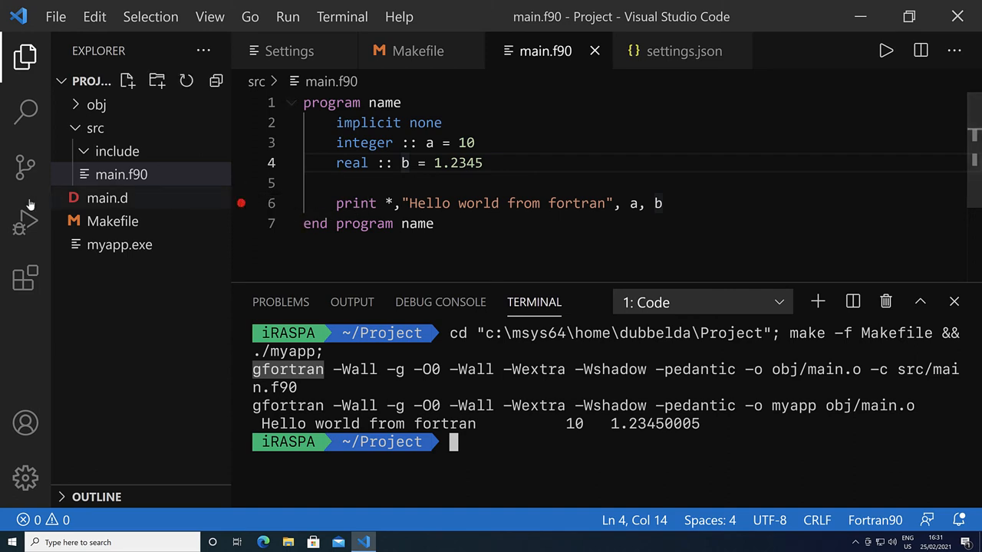
Create a Fortran (GDB) launch configuration from the Run and Debug view.
left_click(24, 221)
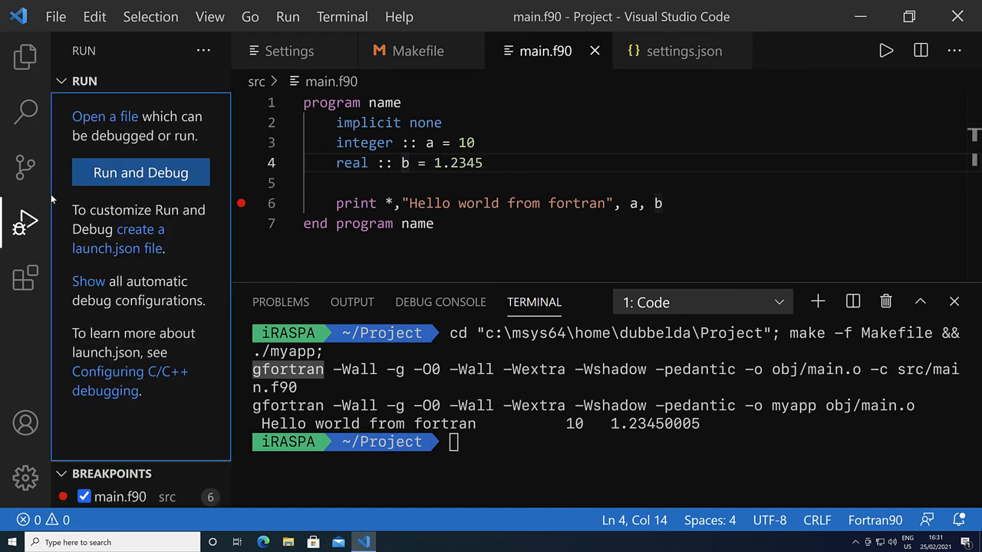
left_click(141, 172)
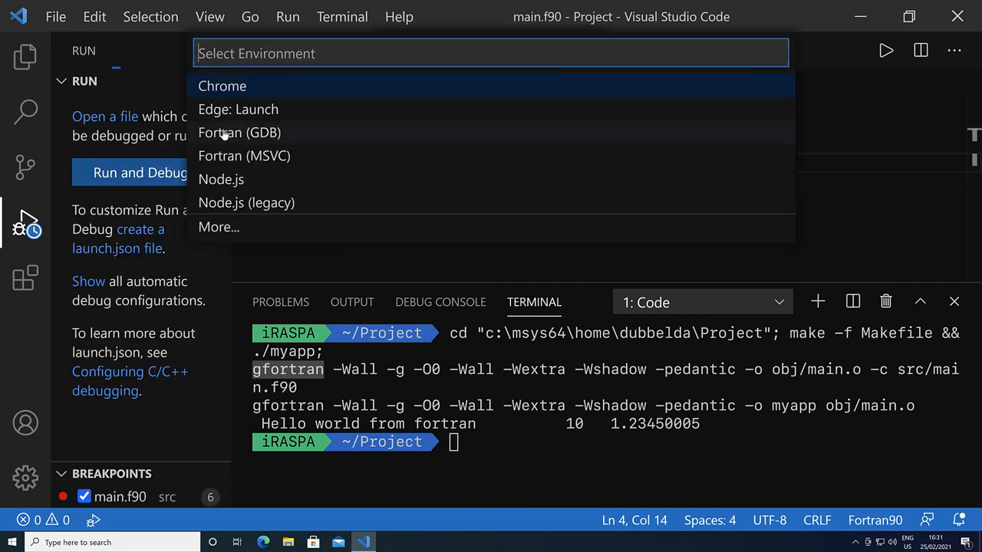
left_click(239, 132)
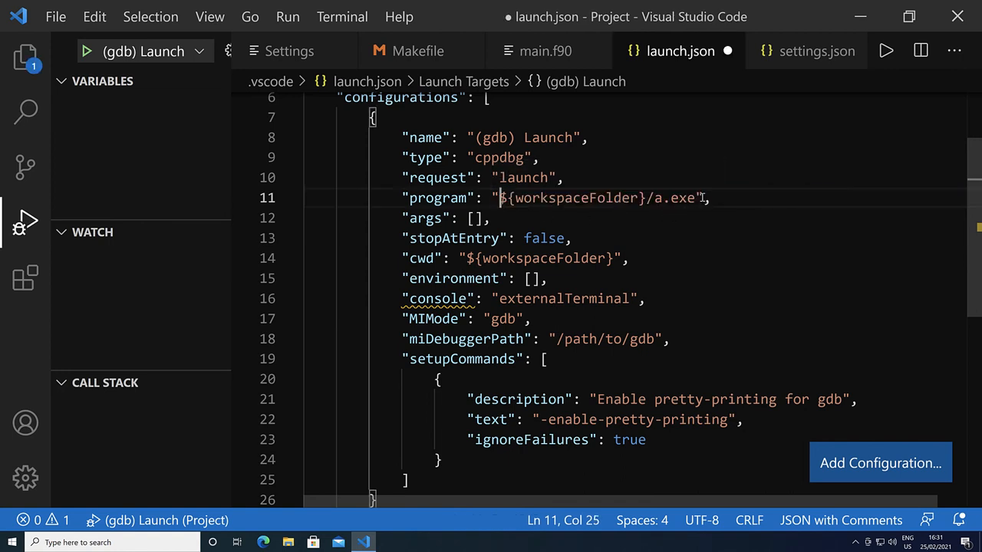
Set program to ${workspaceFolder}/myapp, externalConsole false and miDebuggerPath to C:\\msys64\\mingw64\\bin\\gdb.exe, and save.
type("my")
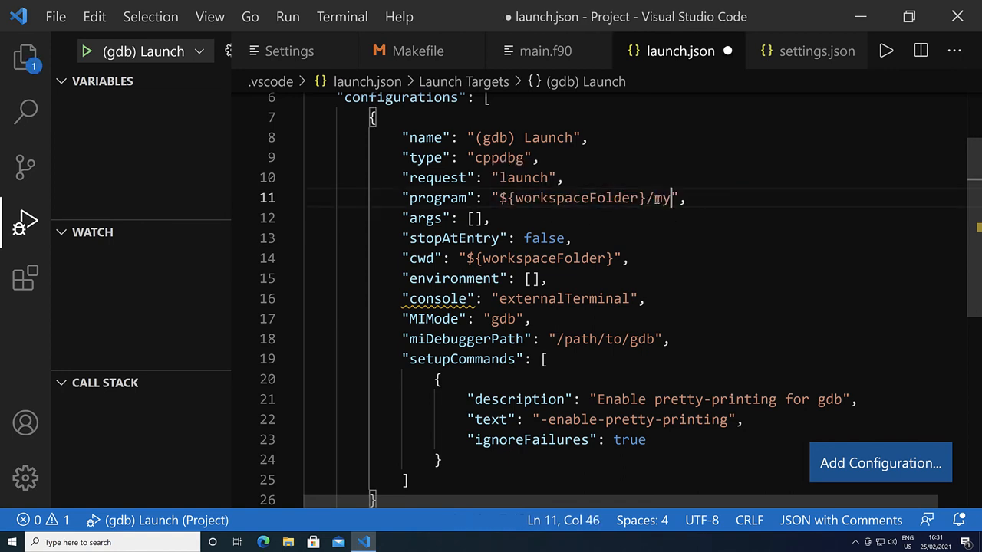
type("app")
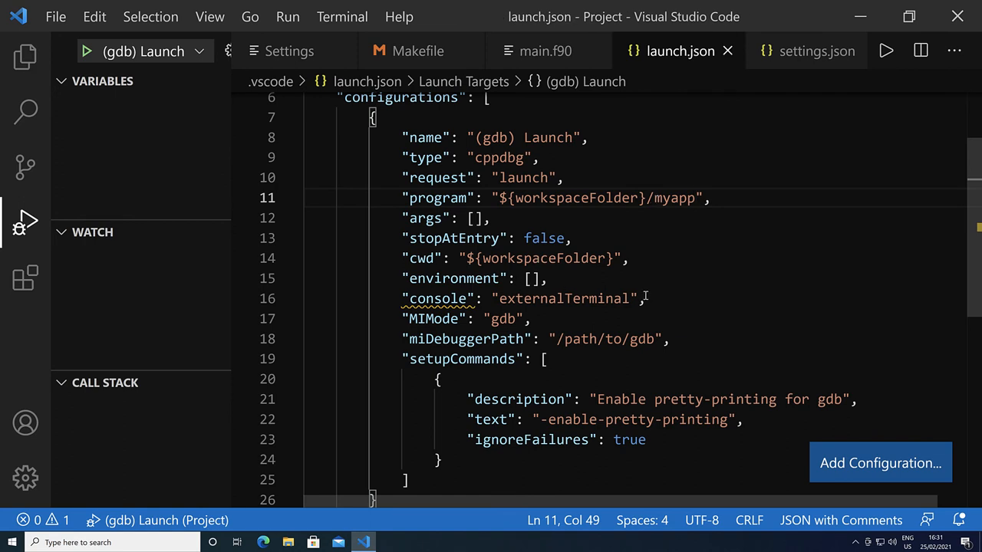
type("ex")
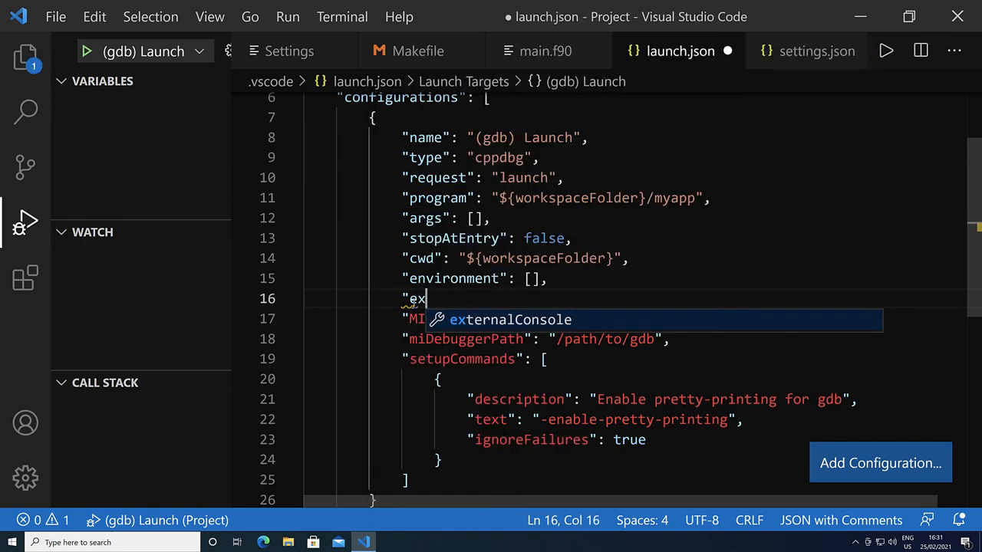
key("Tab")
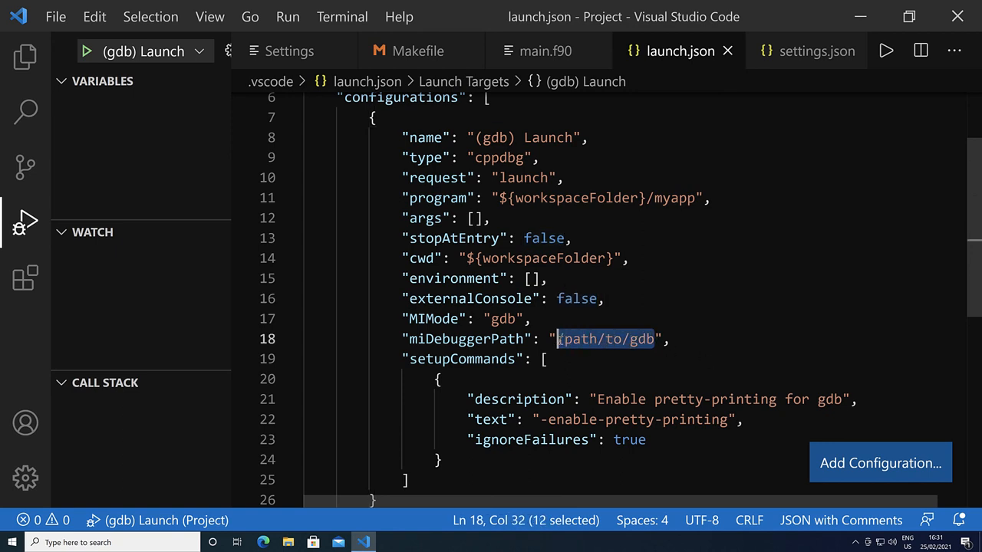
type("C:\\\\msys64\\\\mingw64\\\\bin\\\\gdb.exe")
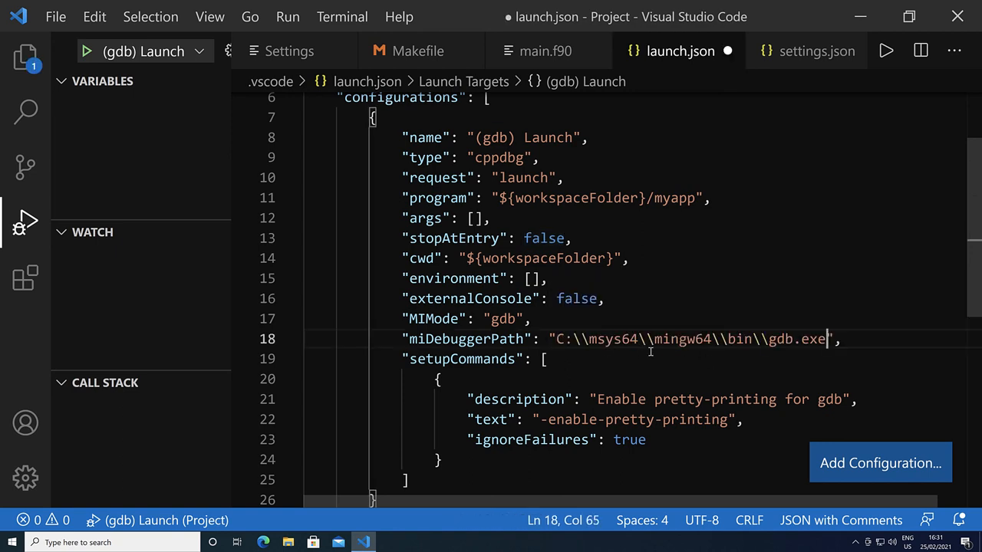
key("ctrl+s")
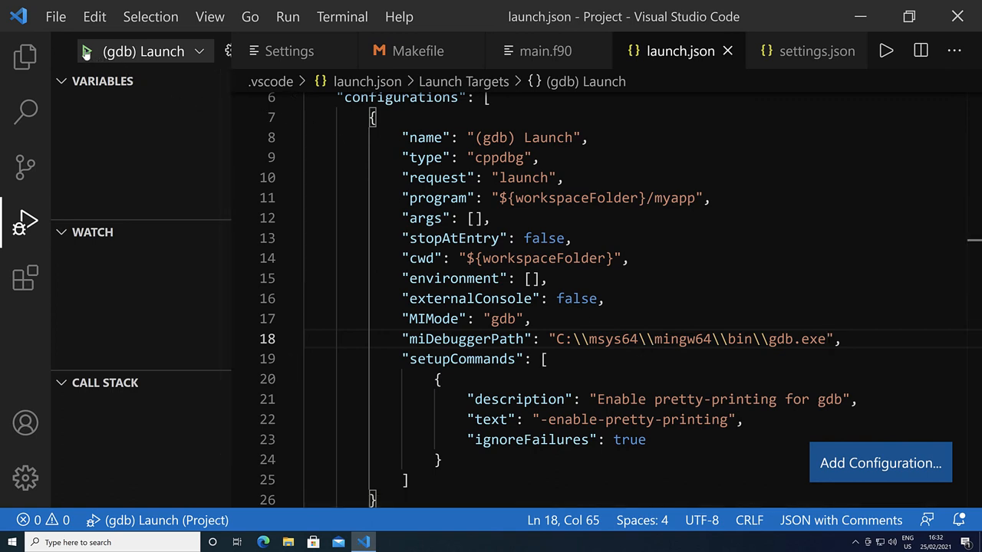
Launch the (gdb) debug session so it pauses at the print breakpoint with a = 10, b = 1.23450005.
left_click(885, 51)
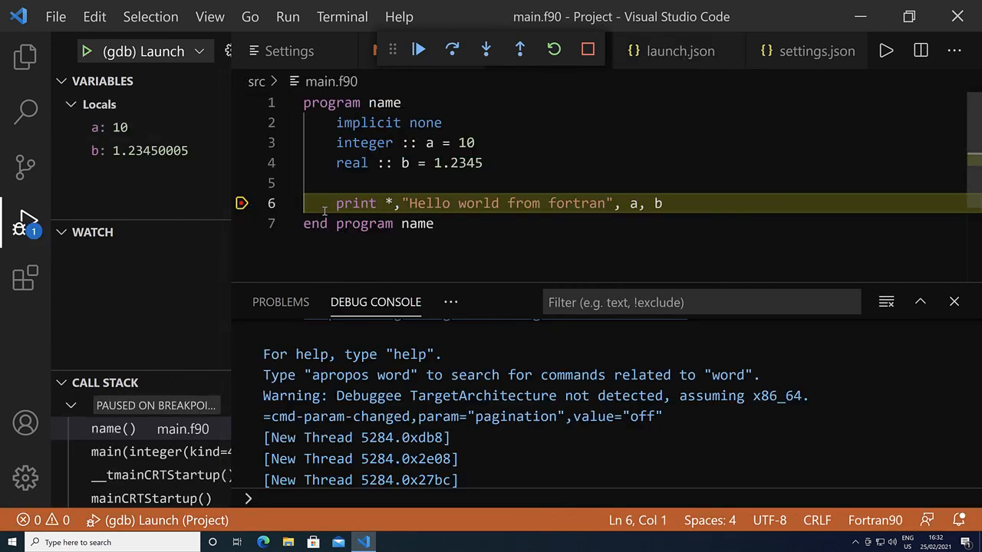
mouse_move(150, 150)
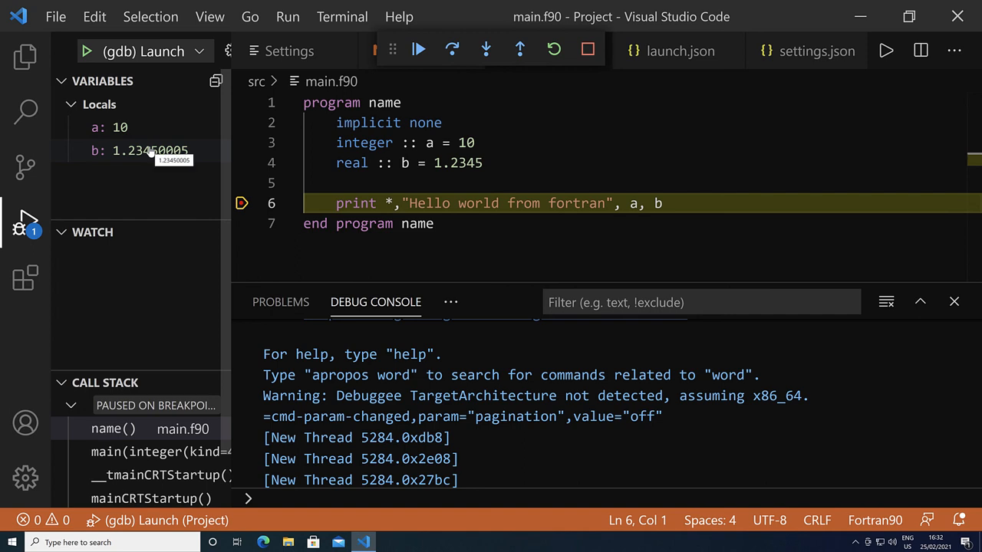